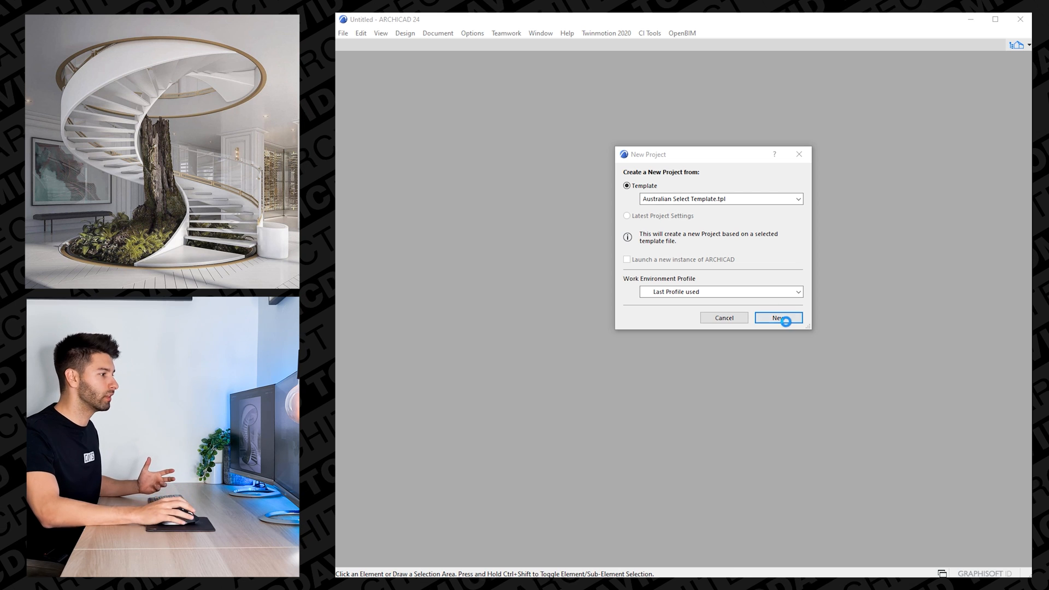
# Create a new project from the Australian Select Template.
pyautogui.click(778, 316)
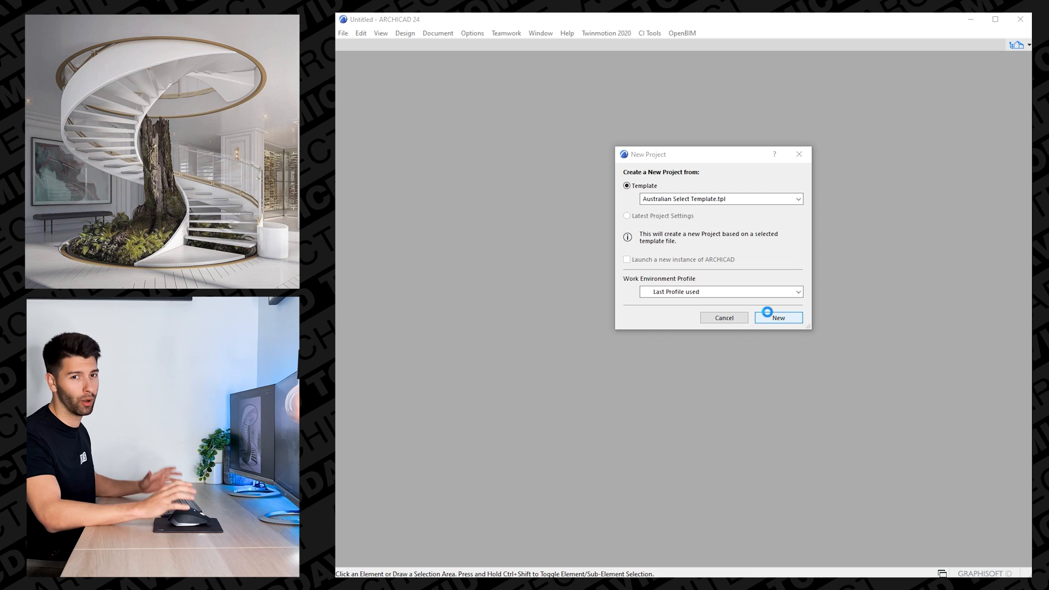
pyautogui.click(778, 317)
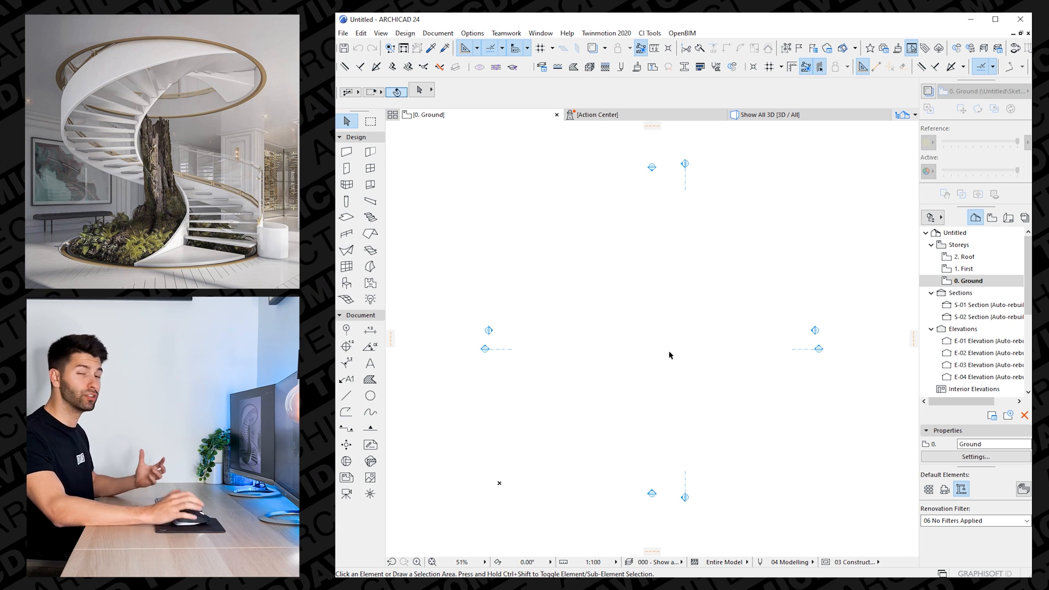
pyautogui.moveTo(346, 235)
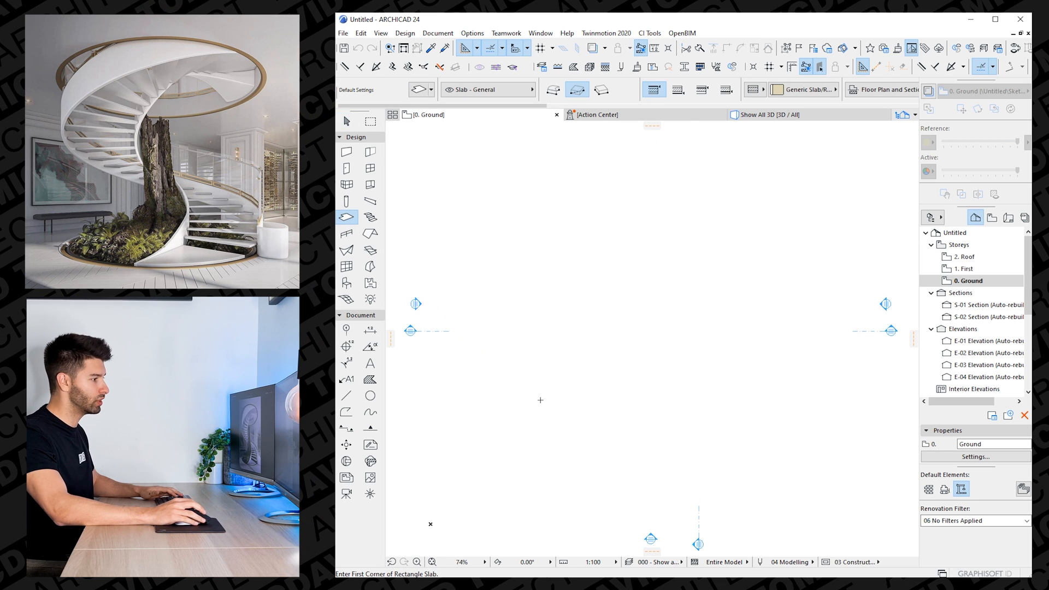
pyautogui.moveTo(577, 89)
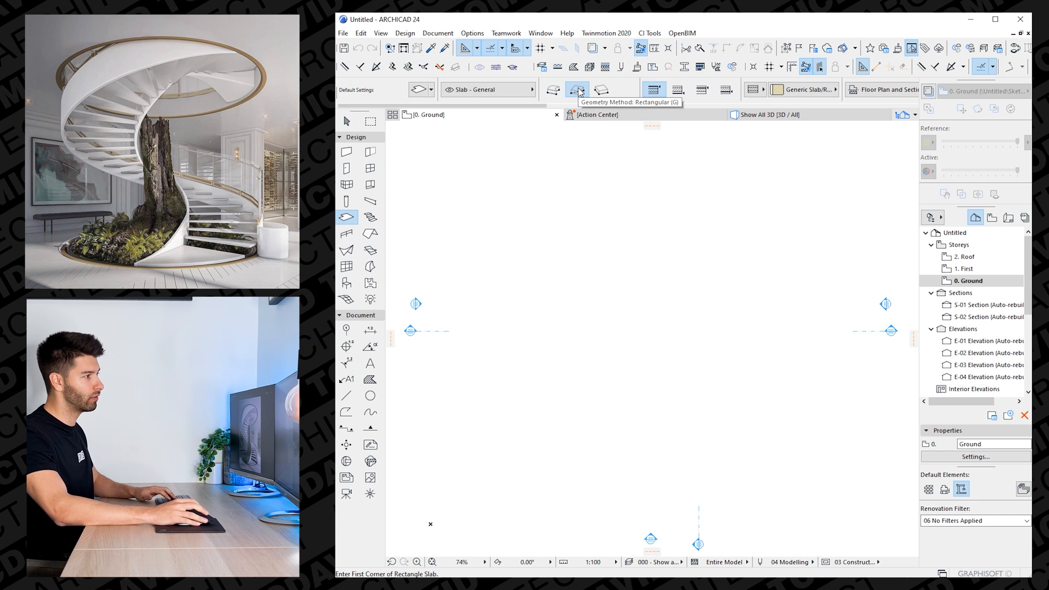
# Drag out a rectangular square slab in the middle of the Ground floor plan.
pyautogui.moveTo(567, 214); pyautogui.dragTo(766, 414)
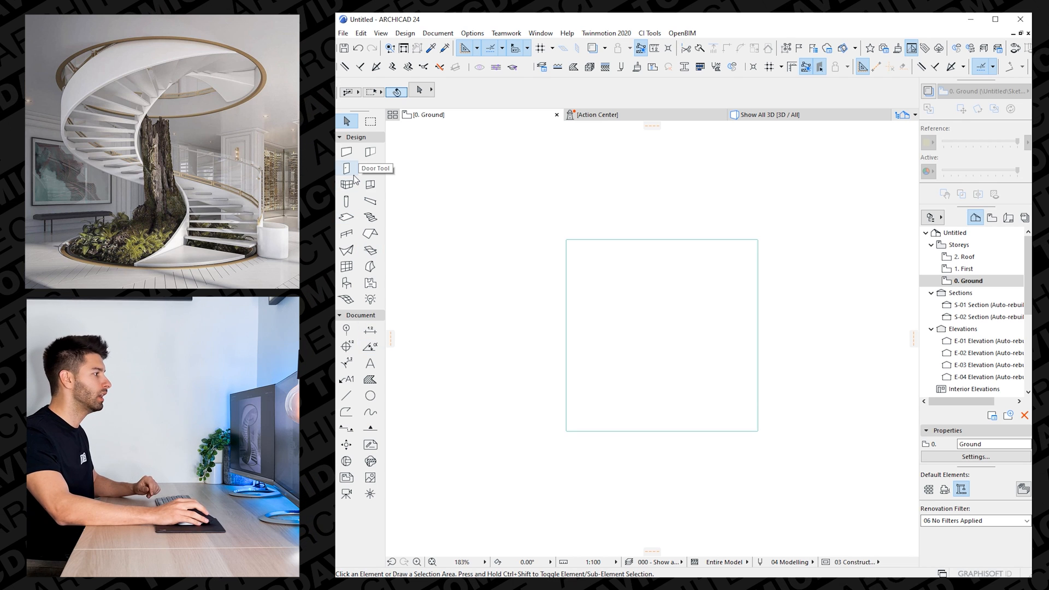
# Trace SP03 90mm Stud Partition walls along all four slab edges.
pyautogui.click(346, 153)
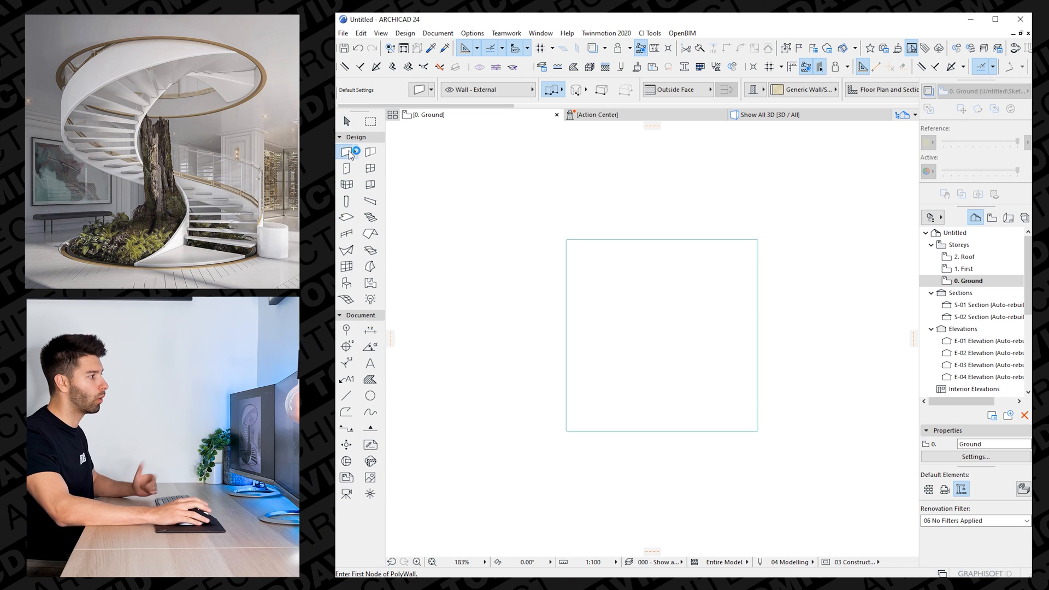
pyautogui.click(806, 89)
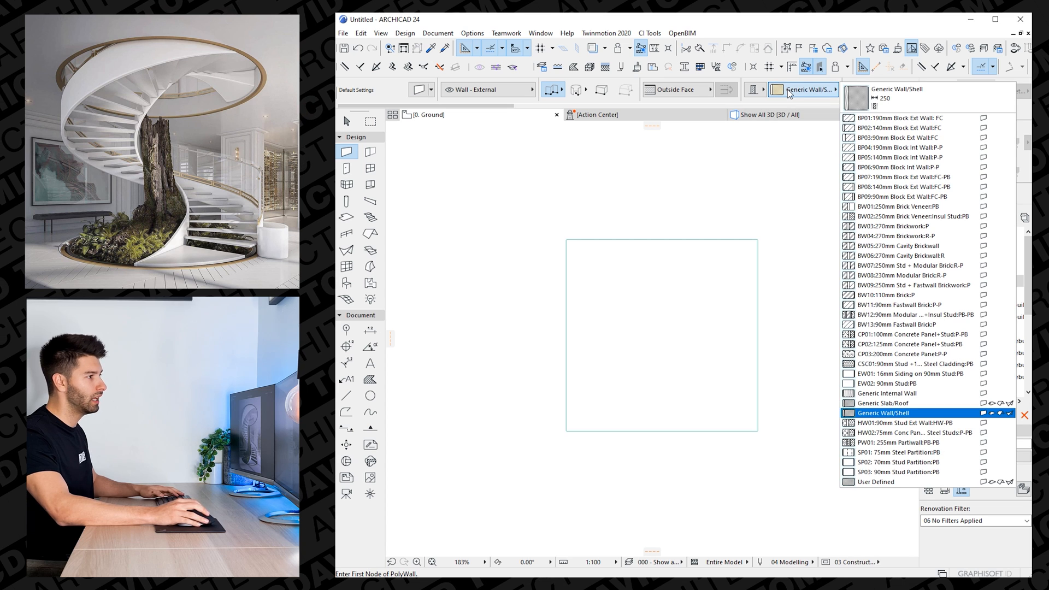
pyautogui.click(910, 453)
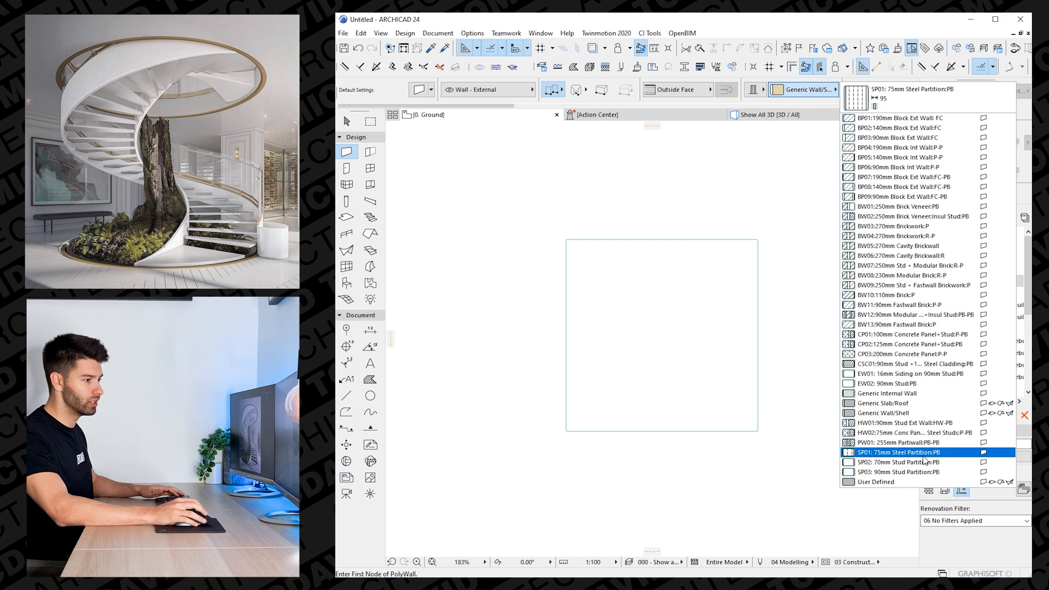
pyautogui.click(900, 471)
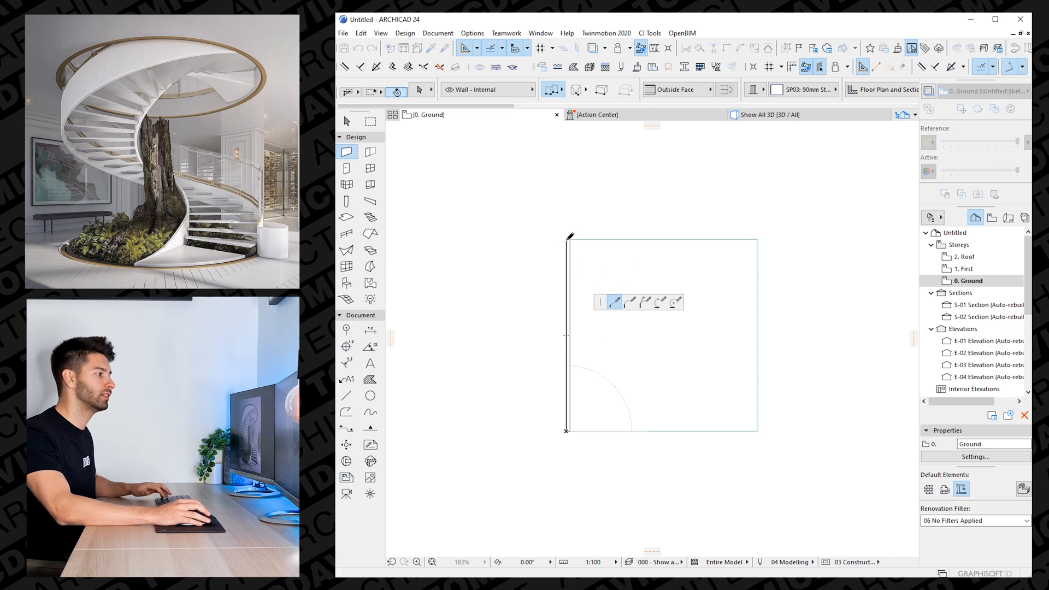
pyautogui.click(756, 238)
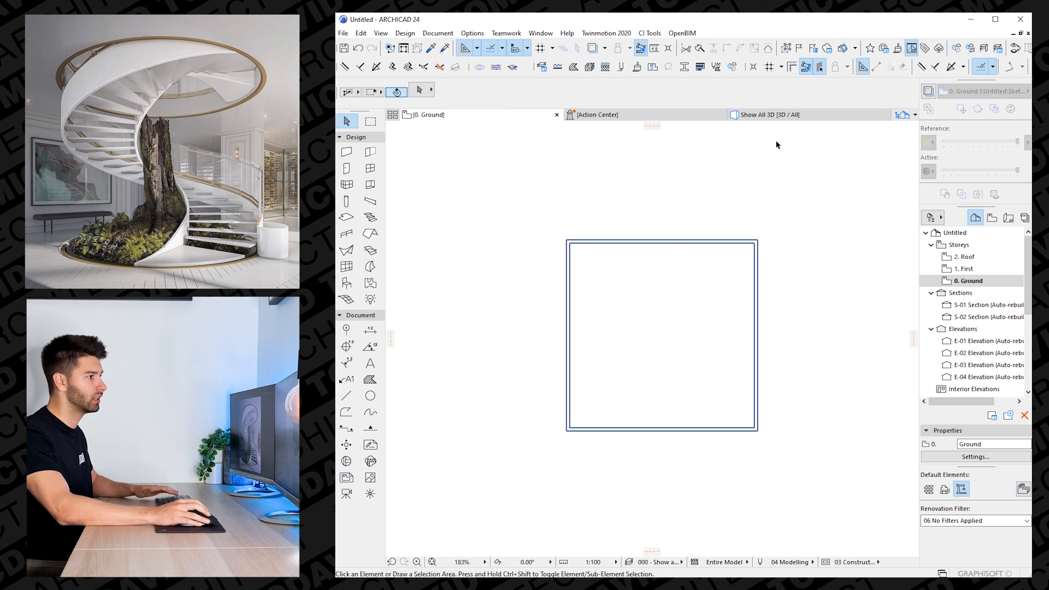
pyautogui.moveTo(712, 205)
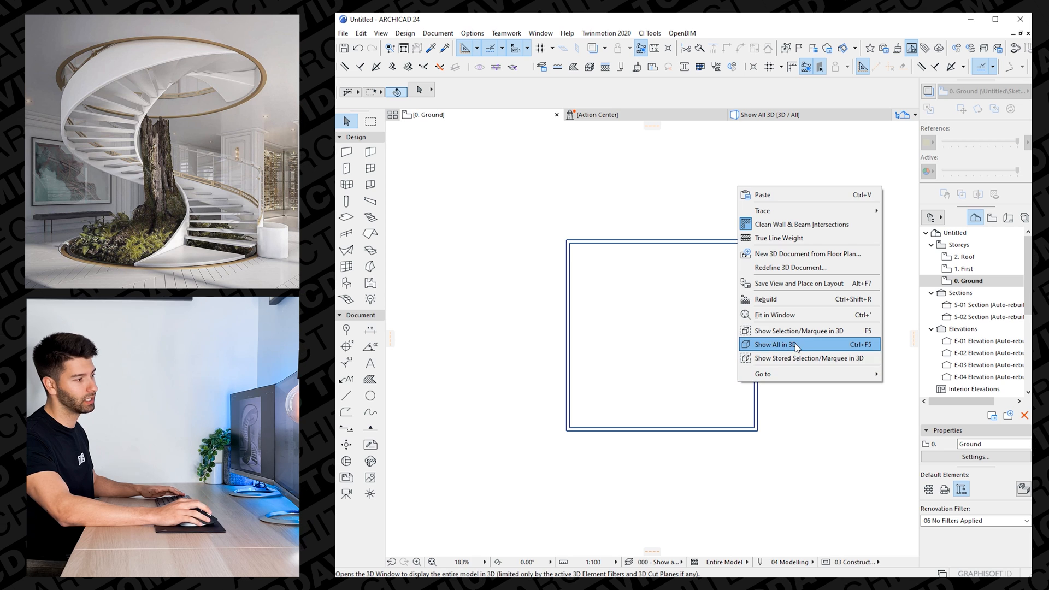
pyautogui.click(778, 343)
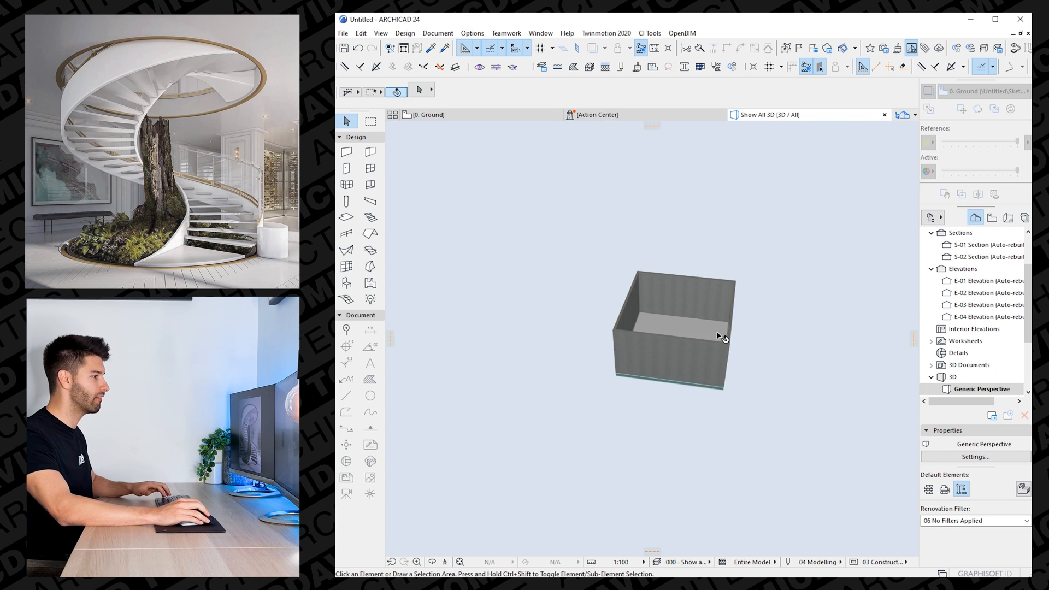
pyautogui.moveTo(719, 337); pyautogui.dragTo(662, 328)
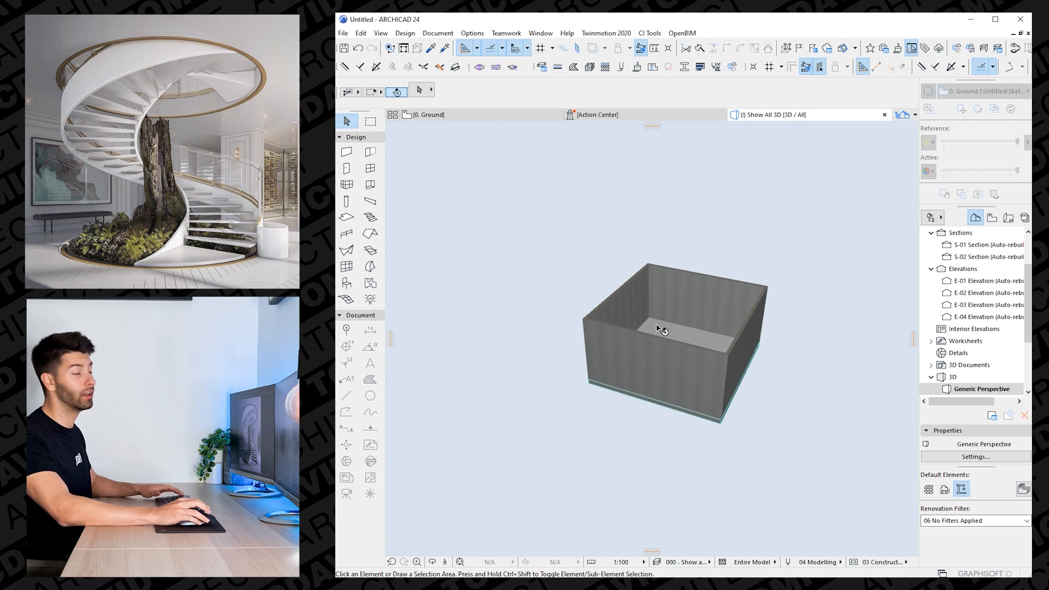
pyautogui.click(428, 114)
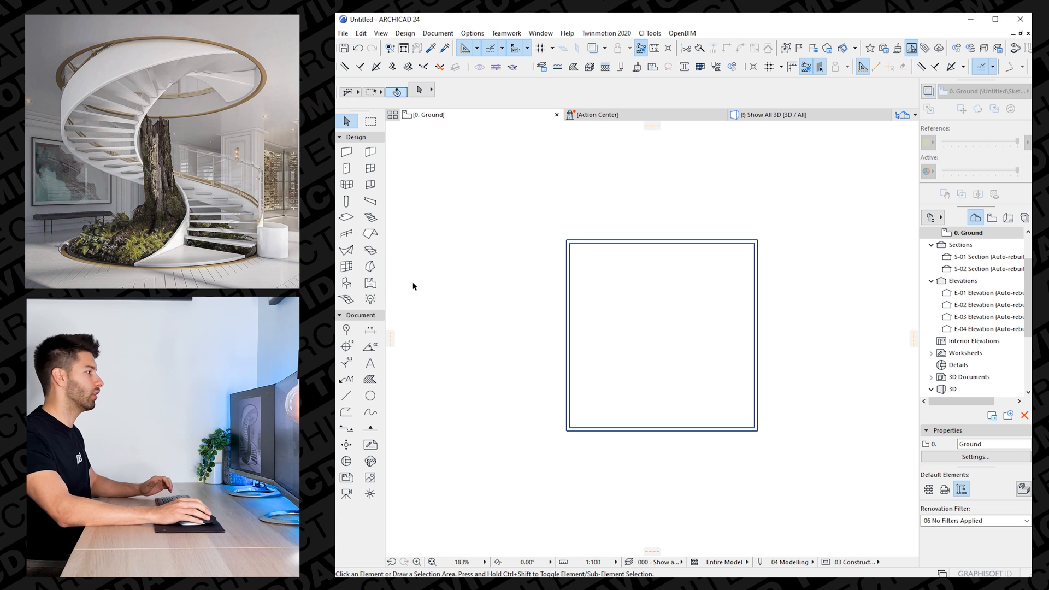
pyautogui.moveTo(369, 395)
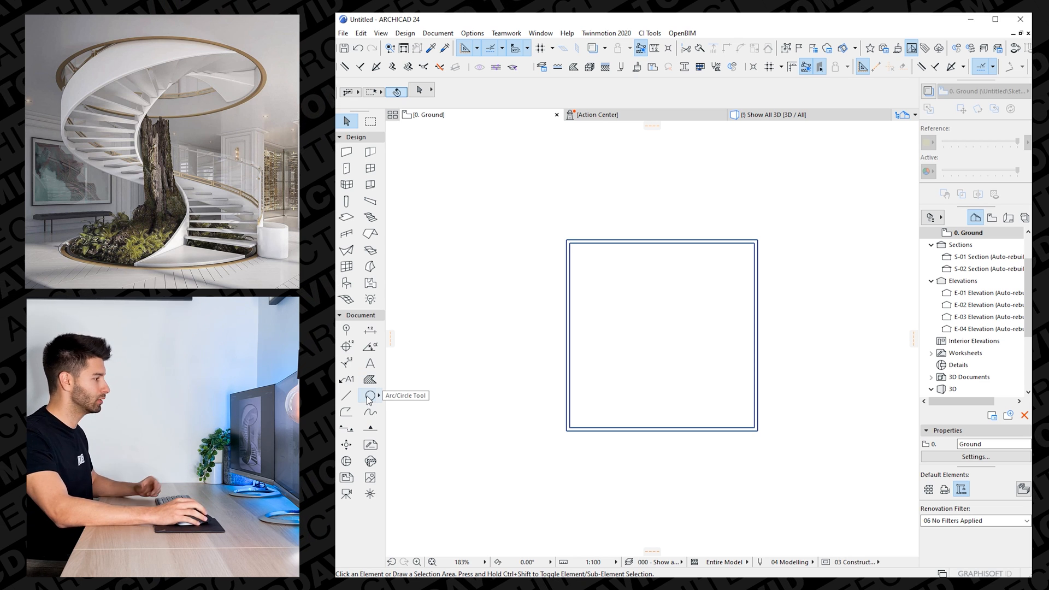
# Draw a guide circle at the room centre and deselect it.
pyautogui.click(370, 396)
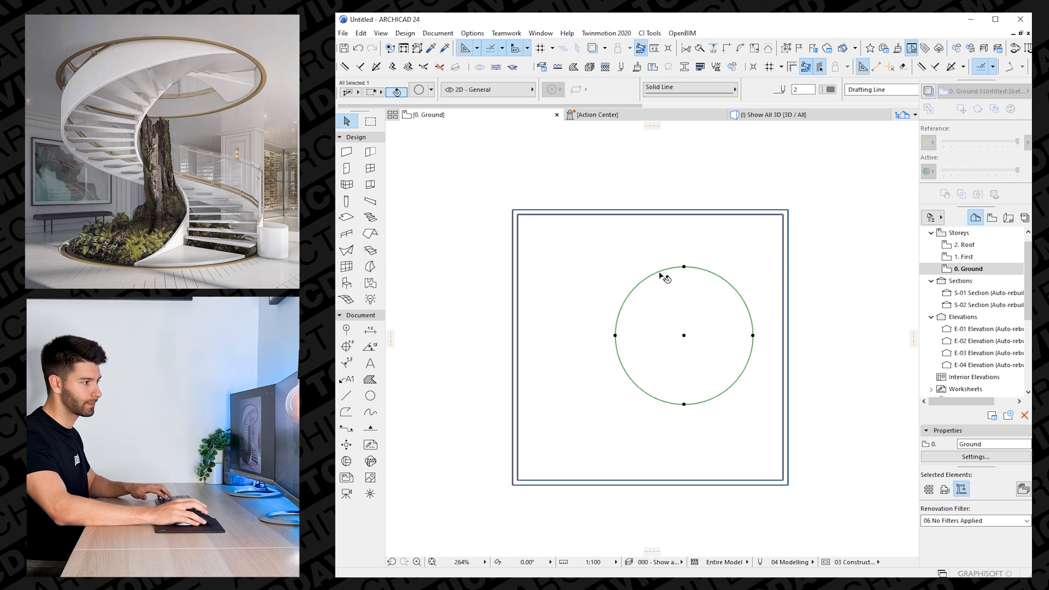
pyautogui.click(682, 266)
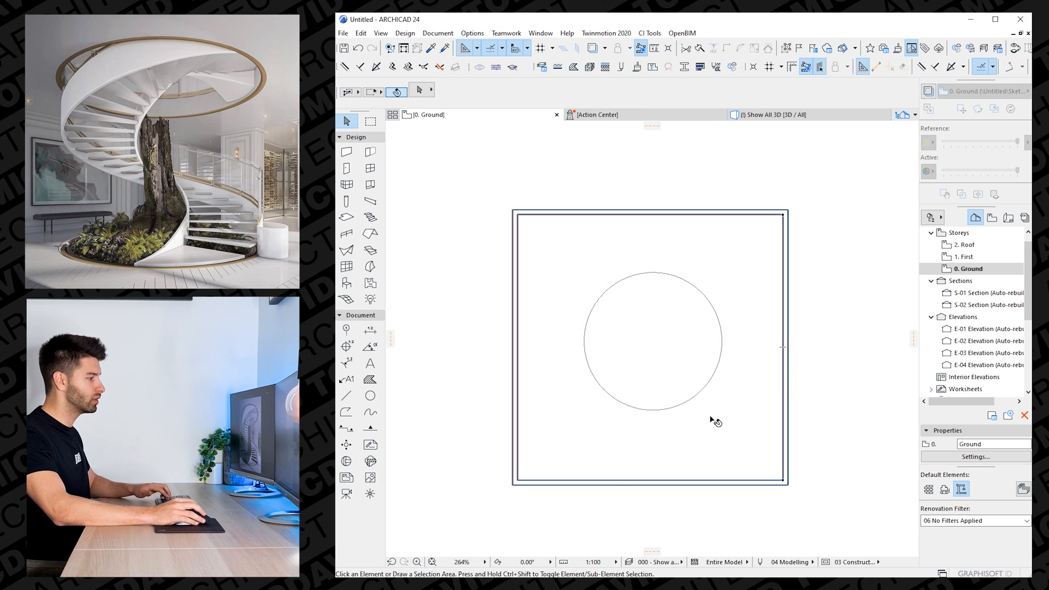
pyautogui.moveTo(370, 235)
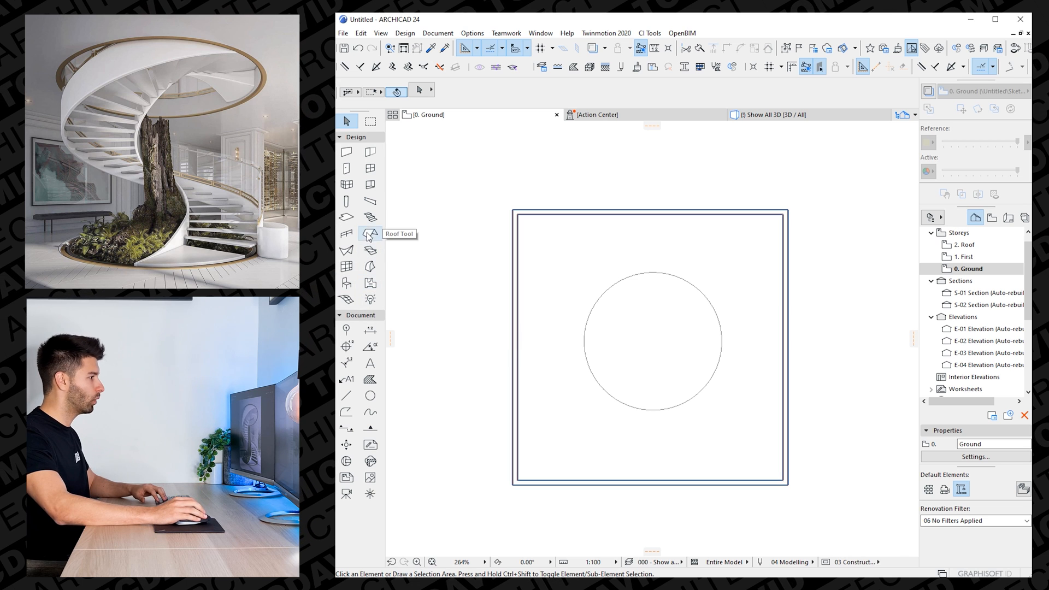
# Place a curved stair starting at the circle's top and sweeping around its centre.
pyautogui.click(369, 217)
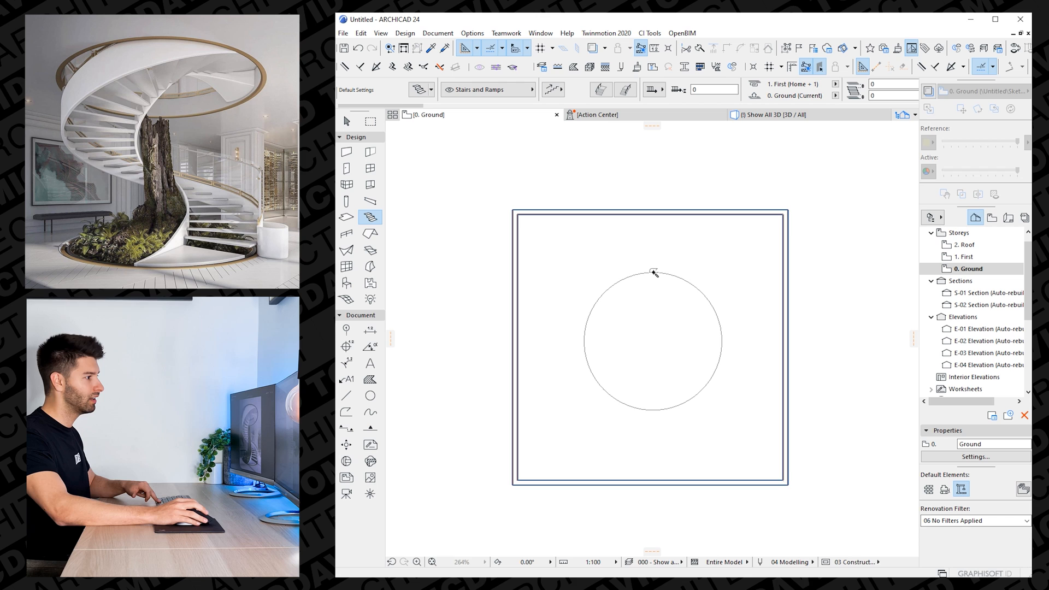
pyautogui.click(708, 301)
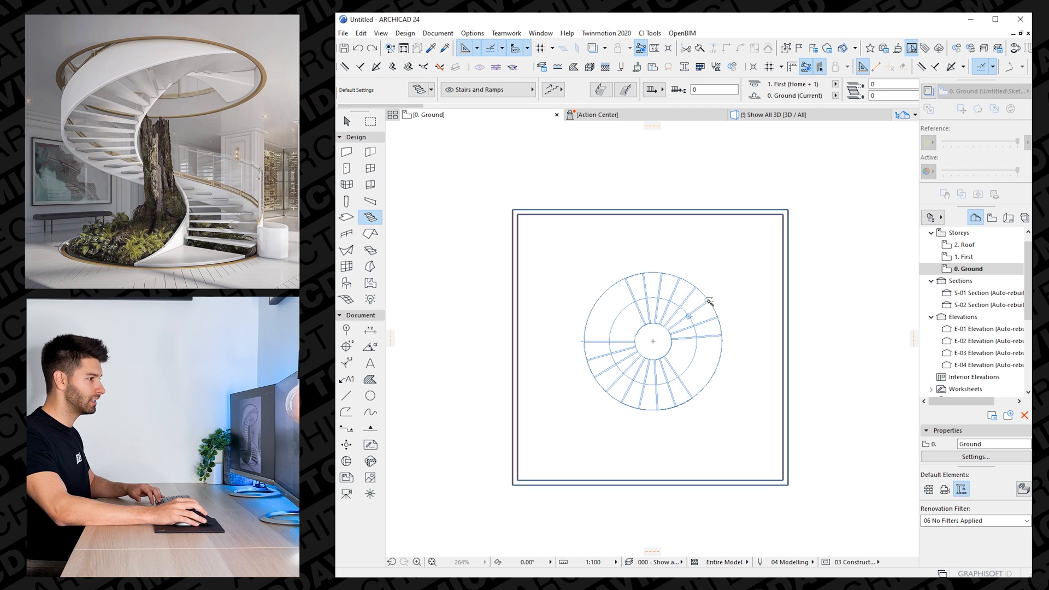
pyautogui.click(652, 341)
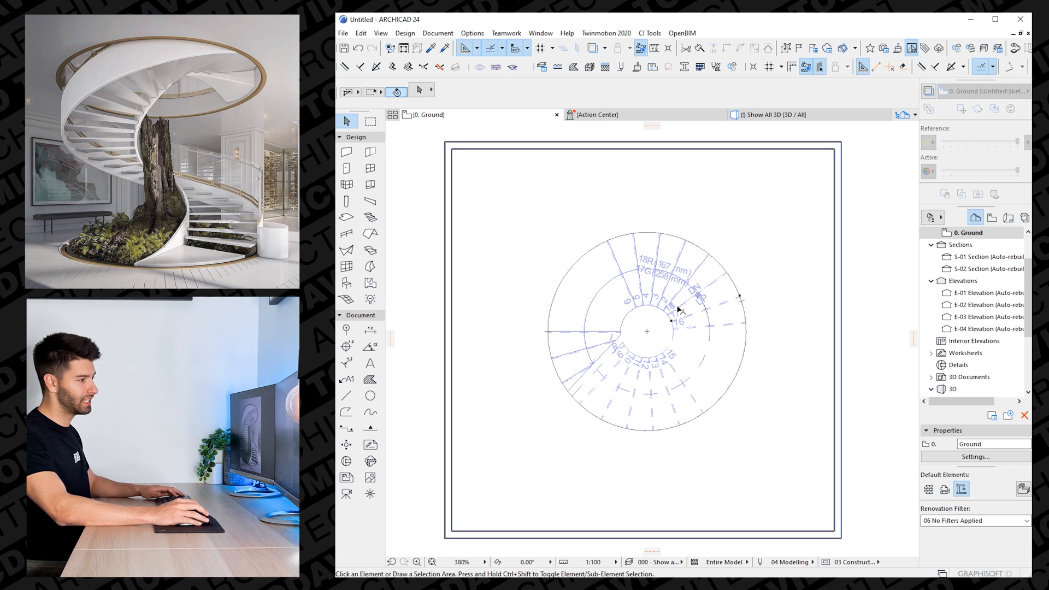
# Finish the spiral stair and check it between the 3D and Ground floor views.
pyautogui.click(677, 309)
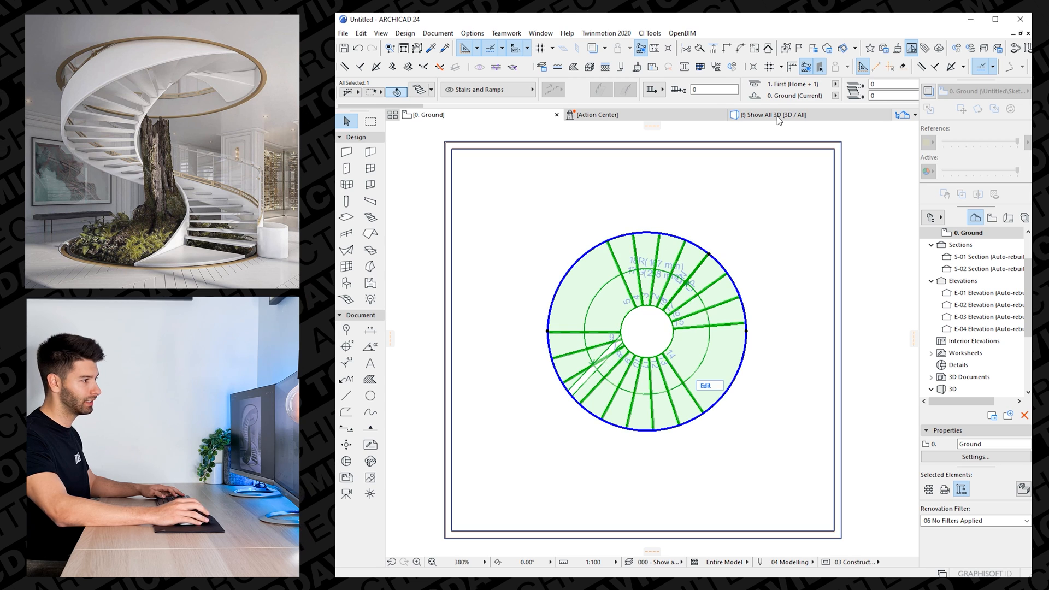
pyautogui.click(769, 114)
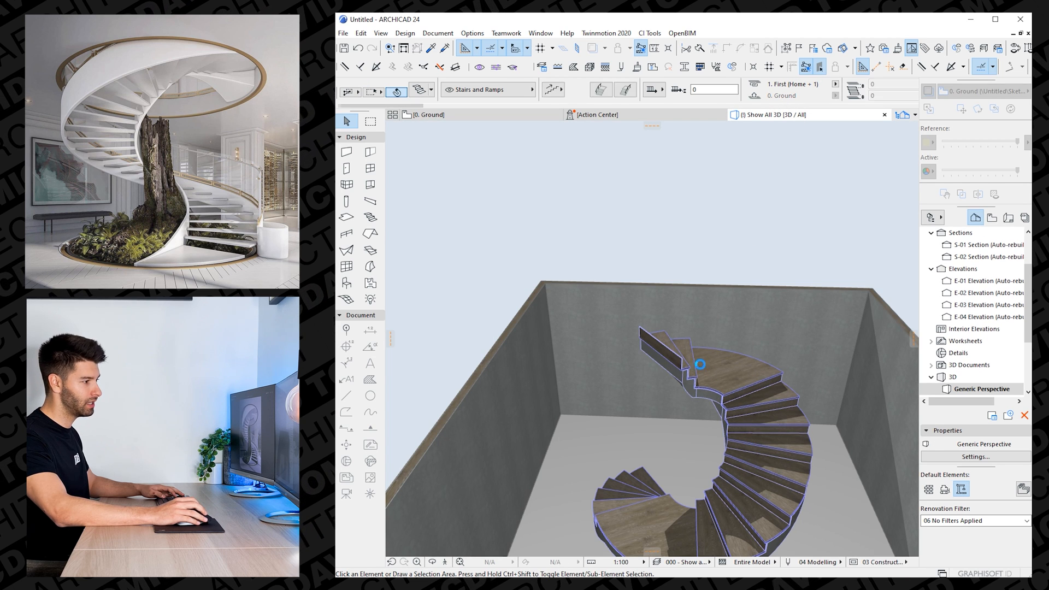
pyautogui.click(428, 114)
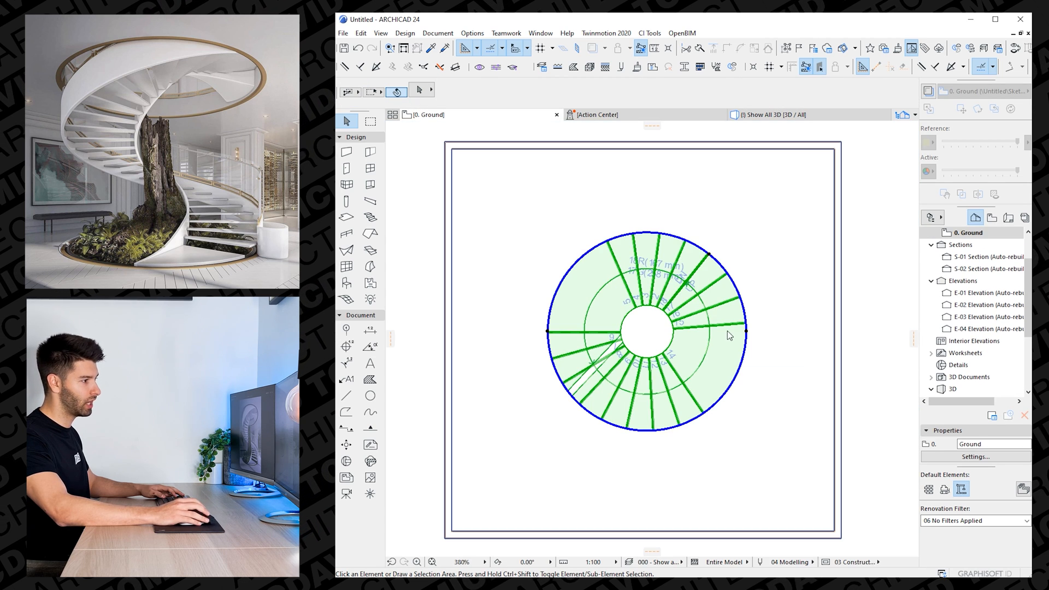
pyautogui.click(668, 301)
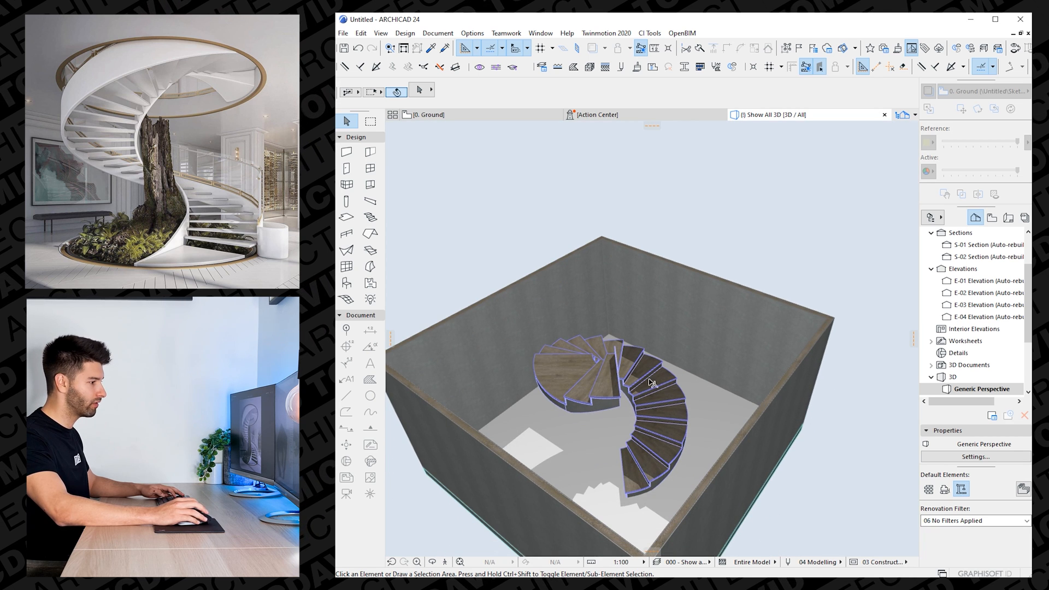
pyautogui.click(428, 114)
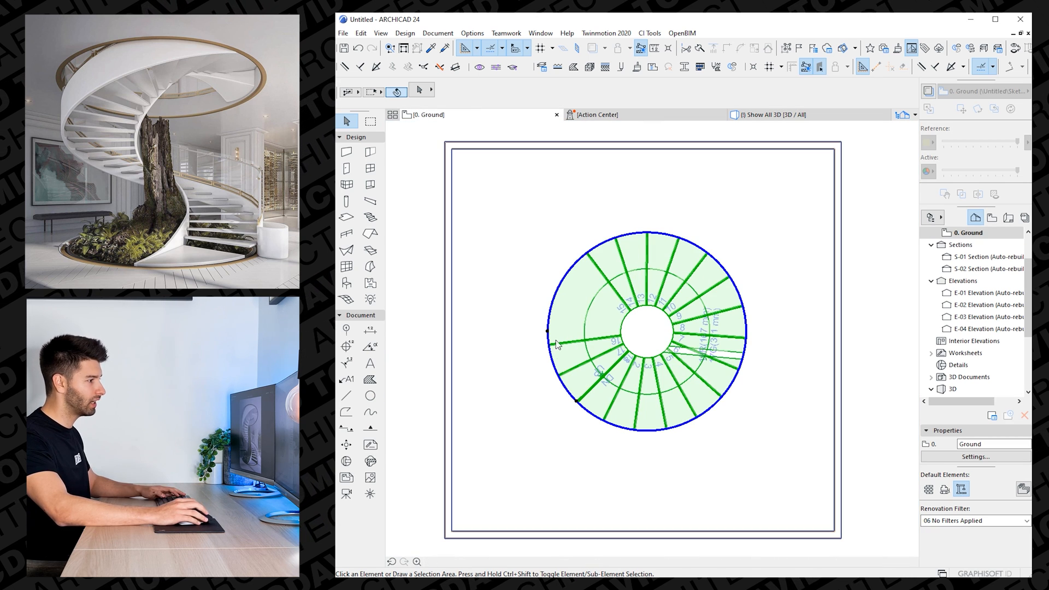
# Move a stair outline vertex to extend the flight, then orbit to inspect it.
pyautogui.click(547, 331)
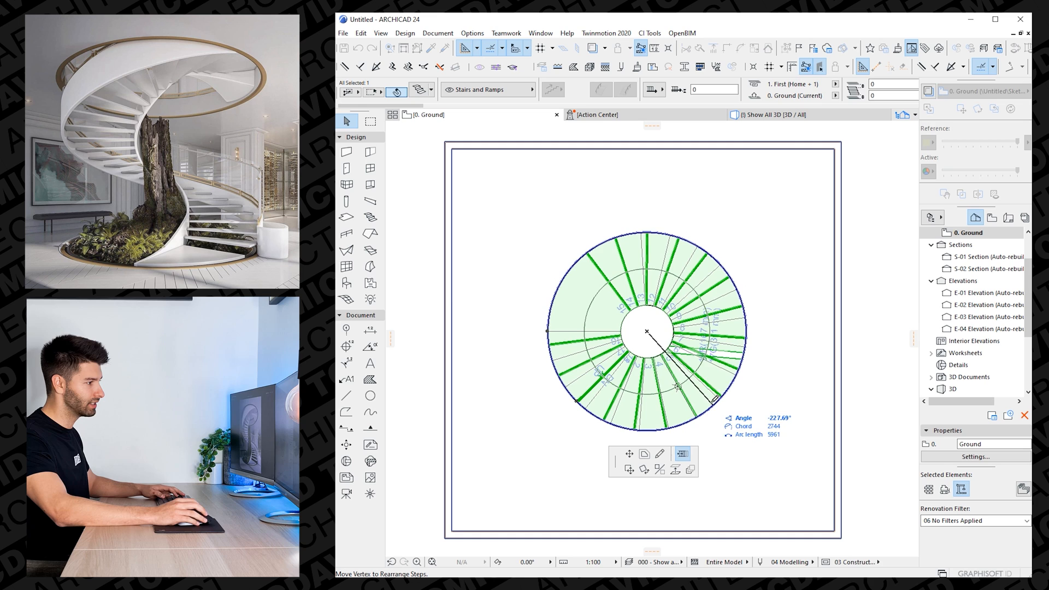
pyautogui.click(773, 114)
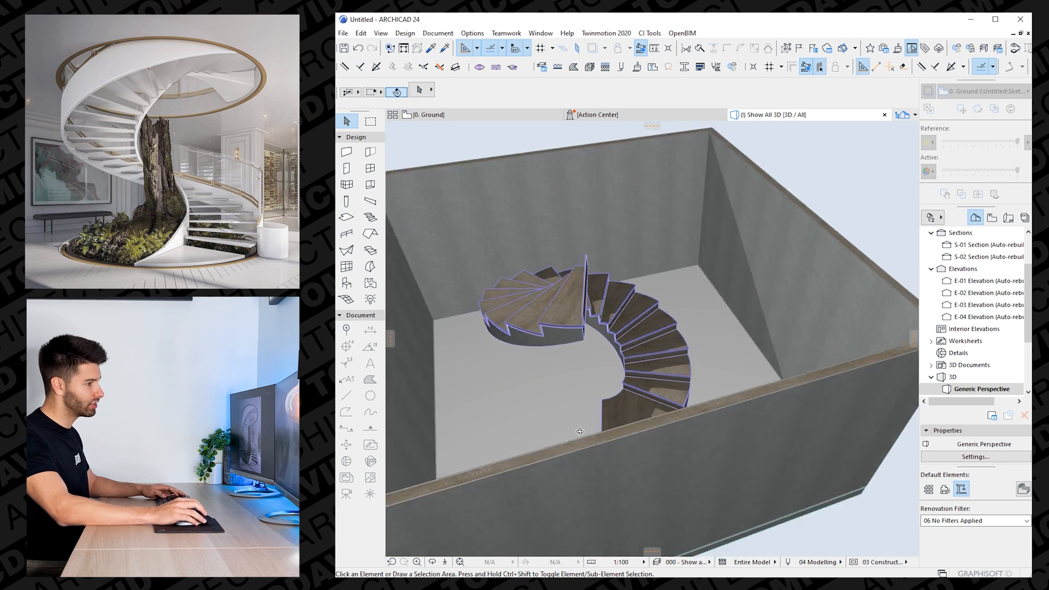
pyautogui.moveTo(579, 431); pyautogui.dragTo(486, 287)
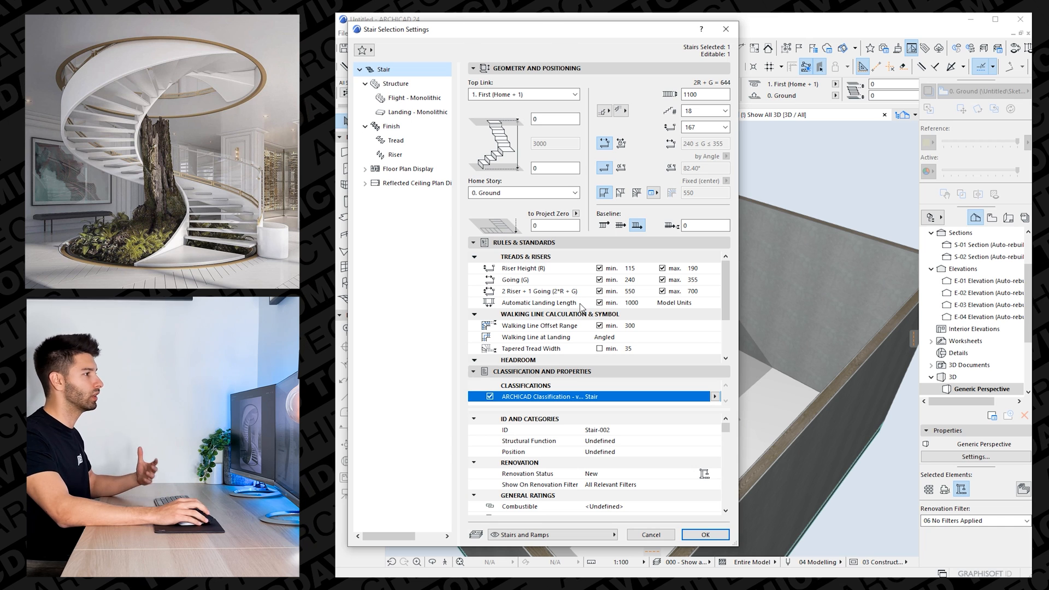
# After trying Beam and Cantilevered, set flight and landing structures to Stringers Only.
pyautogui.click(395, 83)
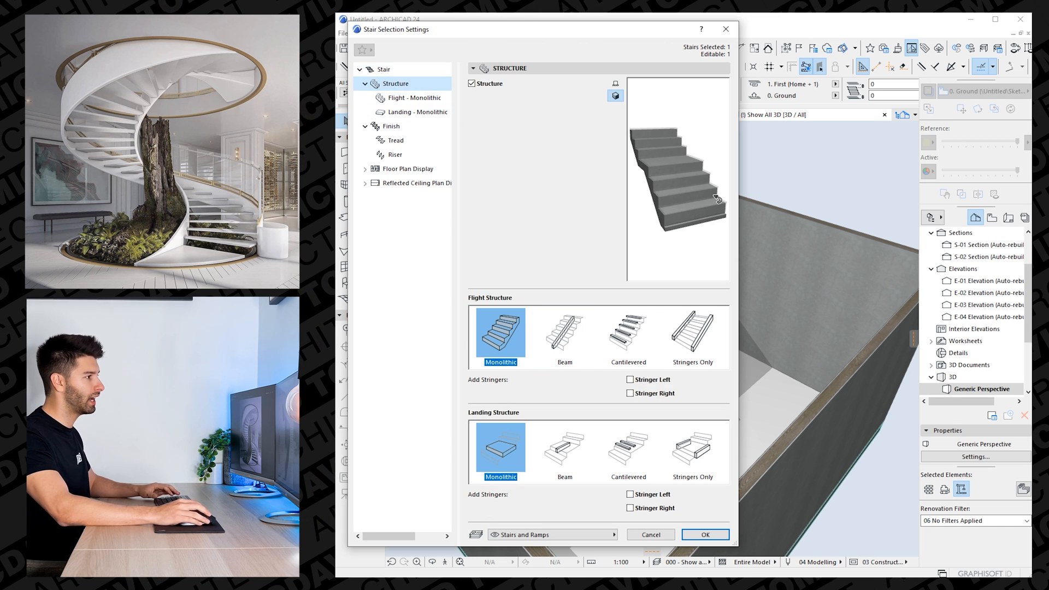
pyautogui.click(564, 333)
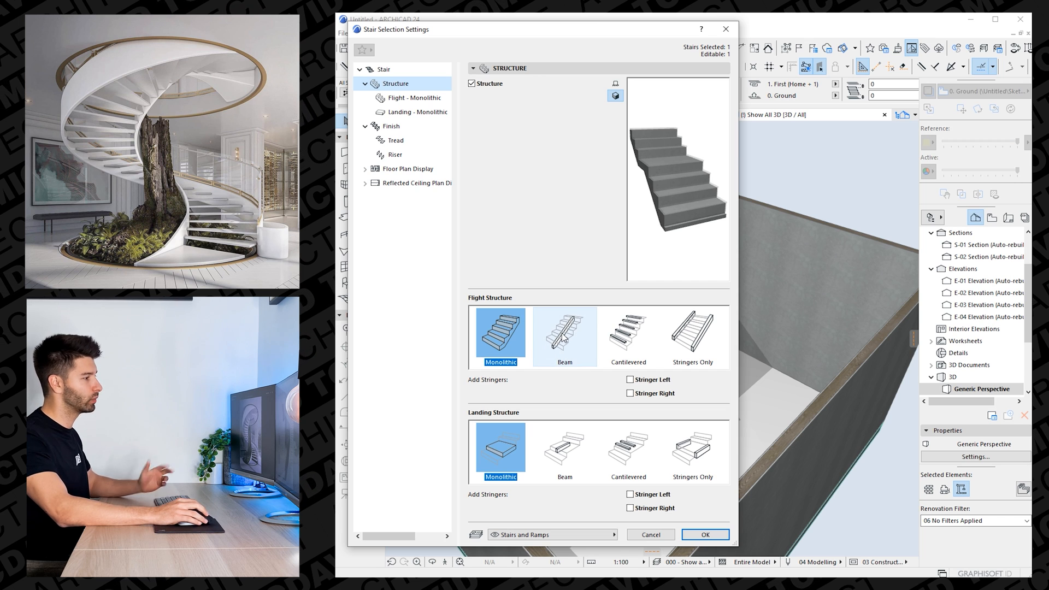
pyautogui.click(564, 333)
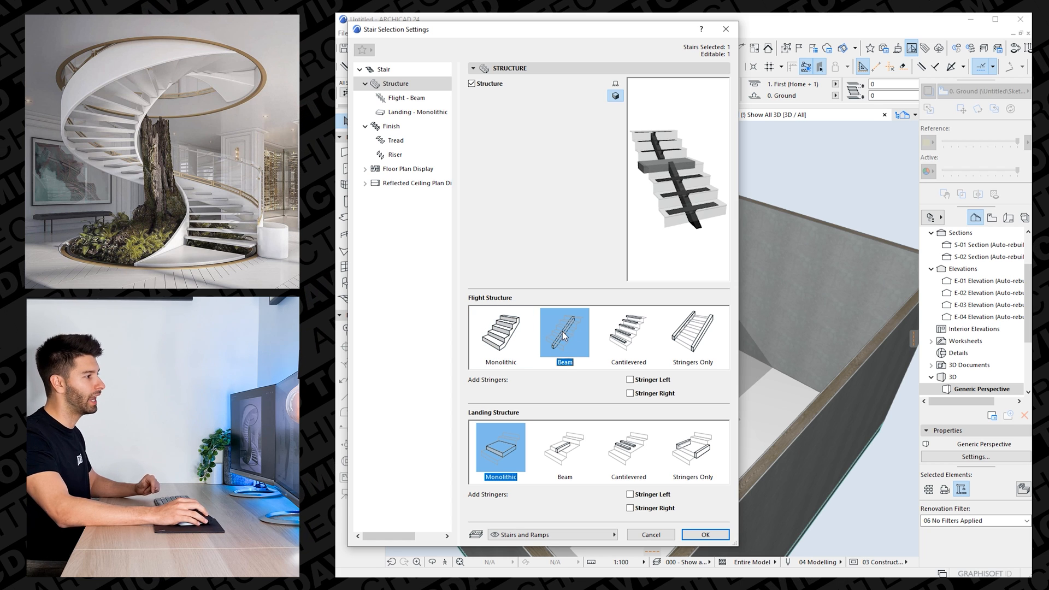
pyautogui.moveTo(628, 337)
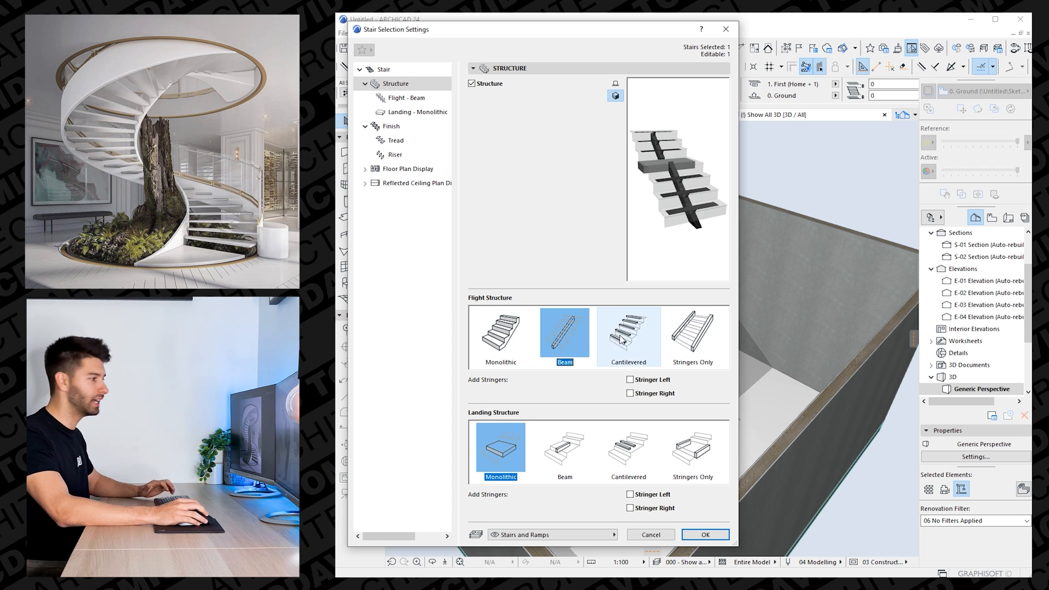
pyautogui.click(627, 336)
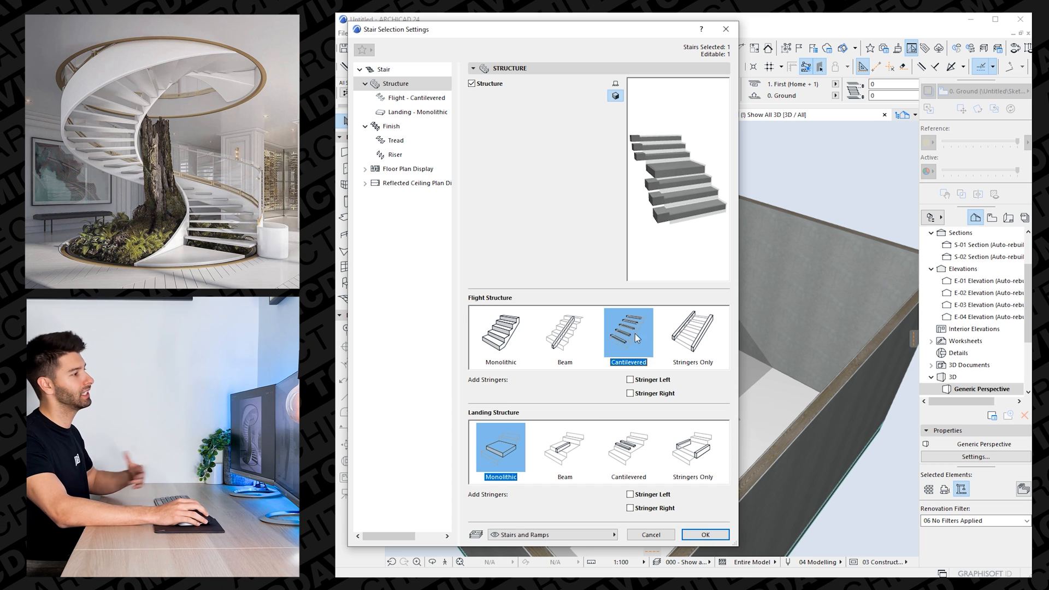
pyautogui.click(691, 332)
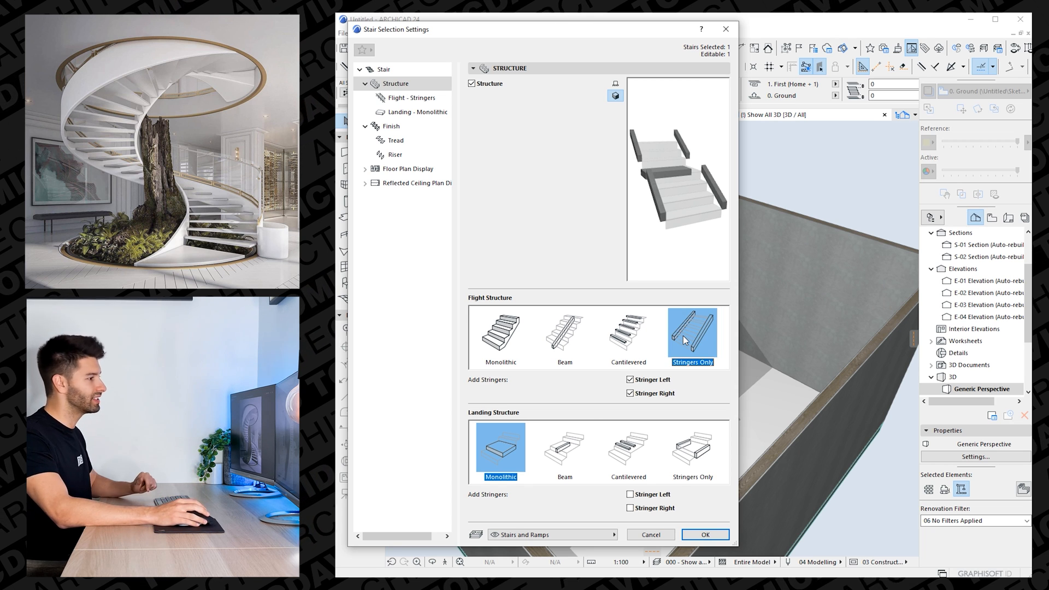
pyautogui.moveTo(692, 451)
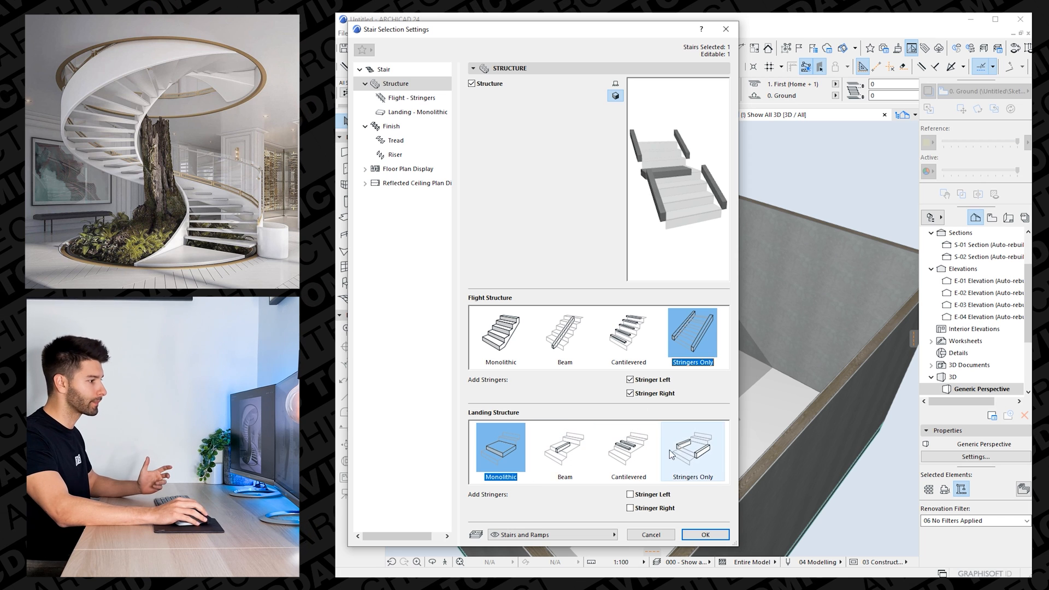
pyautogui.moveTo(697, 456)
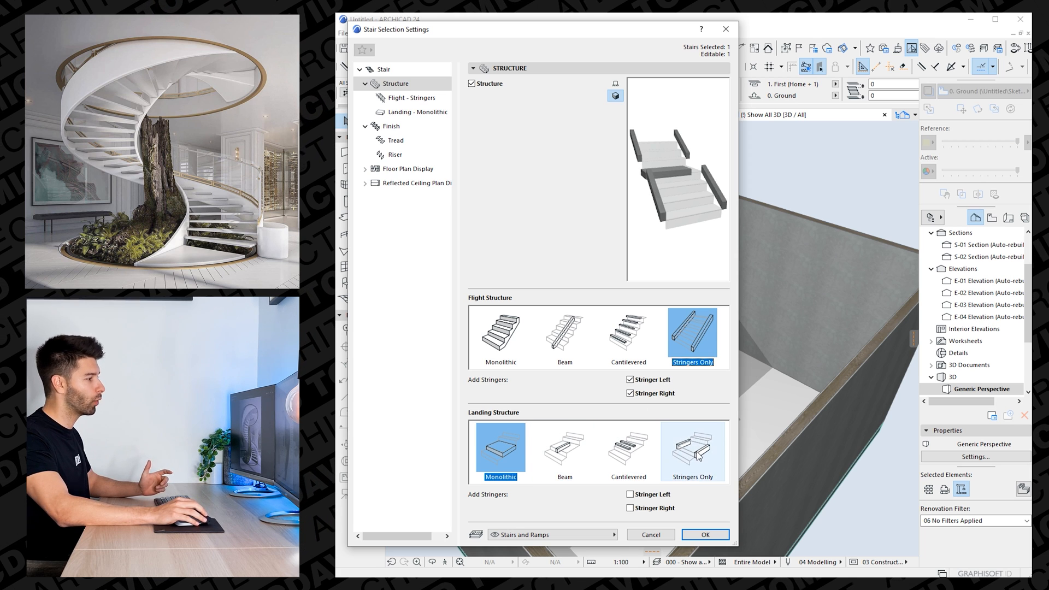
pyautogui.click(692, 447)
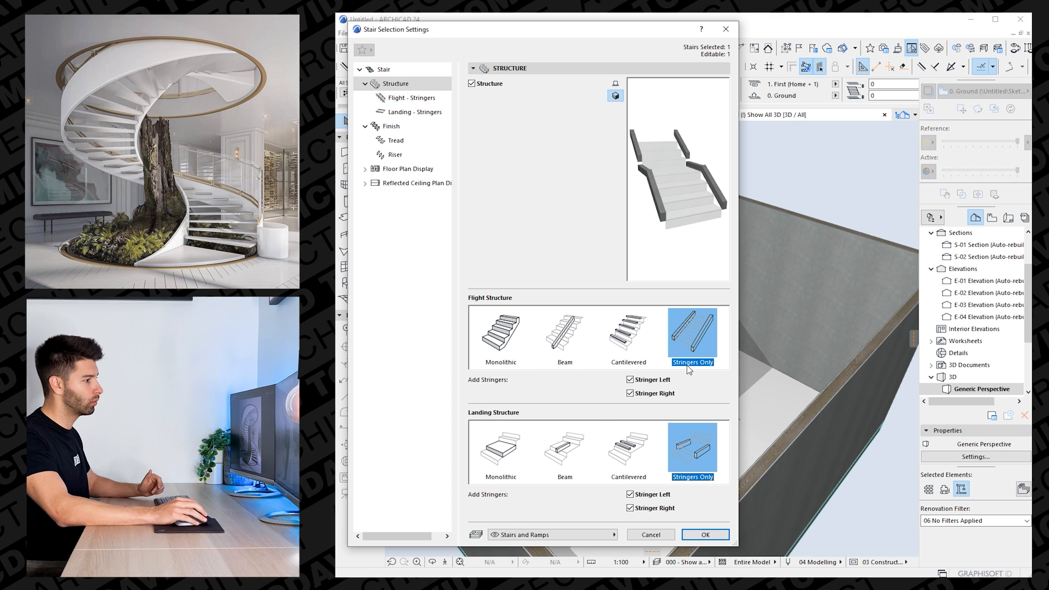
pyautogui.moveTo(414, 98)
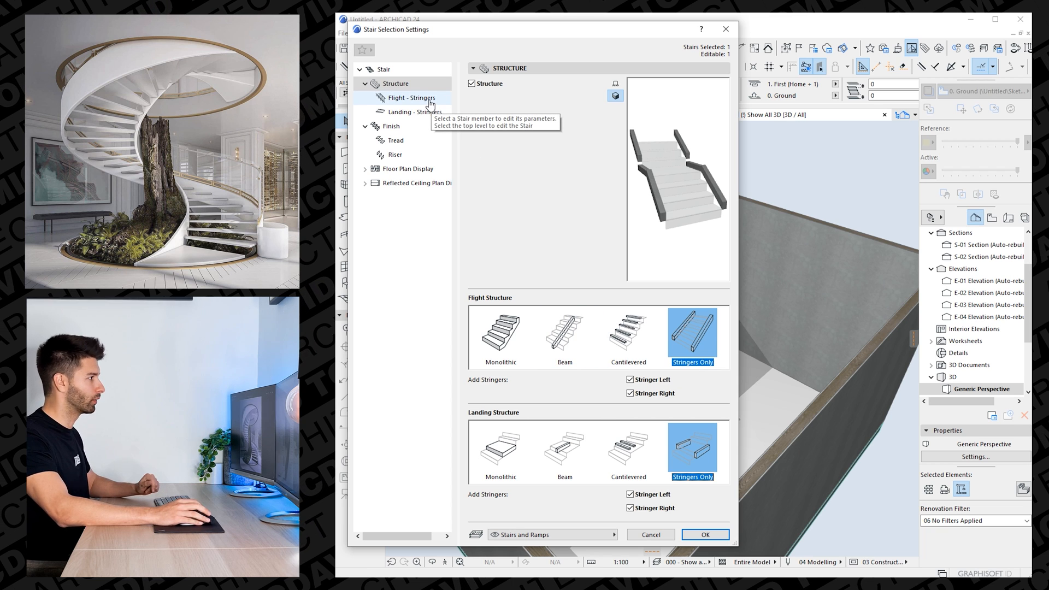
# Size the flight and landing stringers at 300 by 35.
pyautogui.click(413, 97)
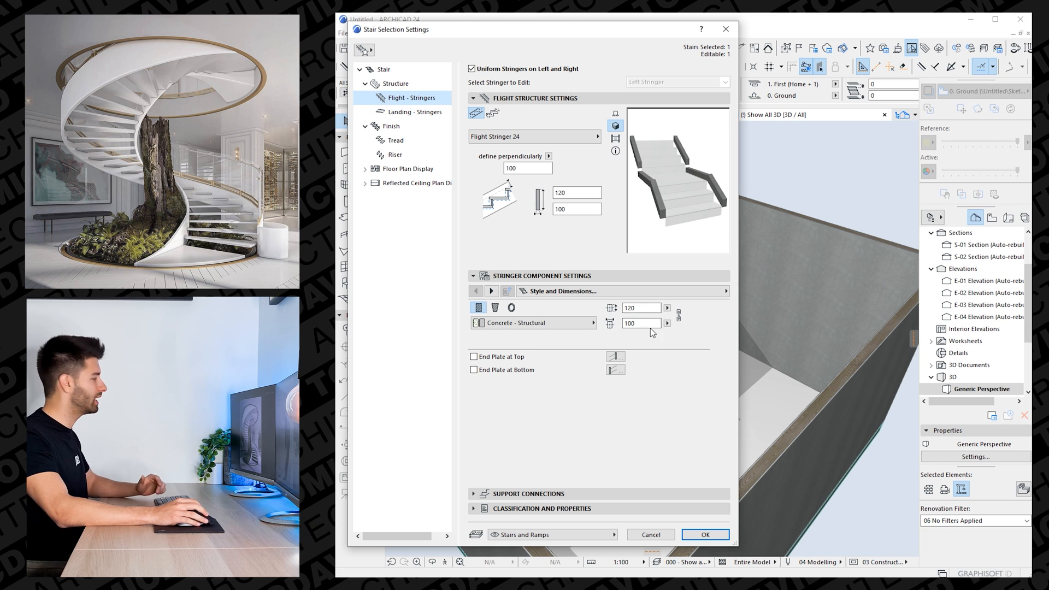
pyautogui.click(636, 308)
pyautogui.write('300')
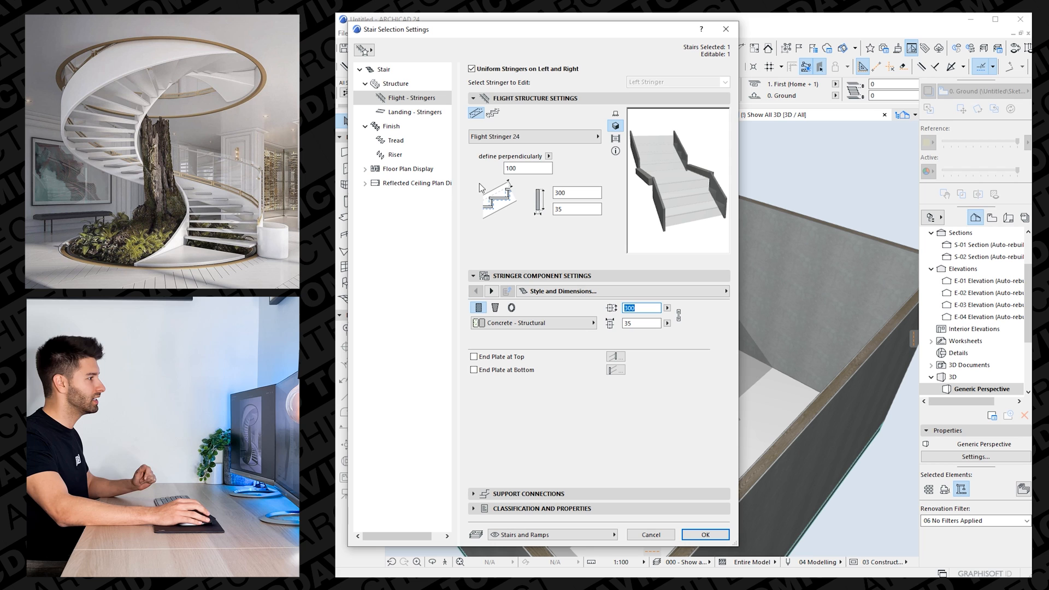
pyautogui.click(411, 111)
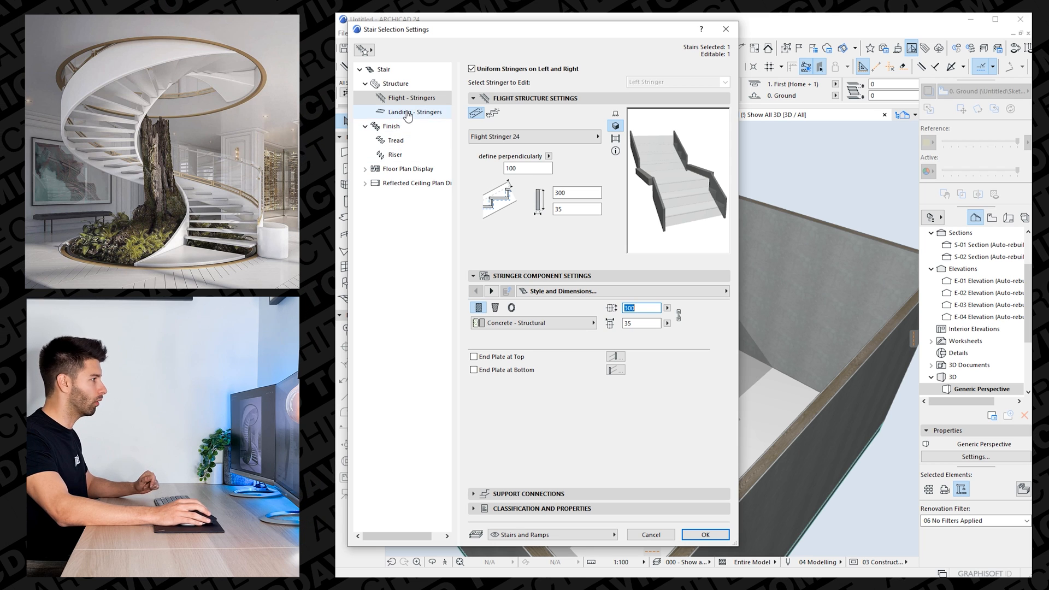
pyautogui.click(413, 111)
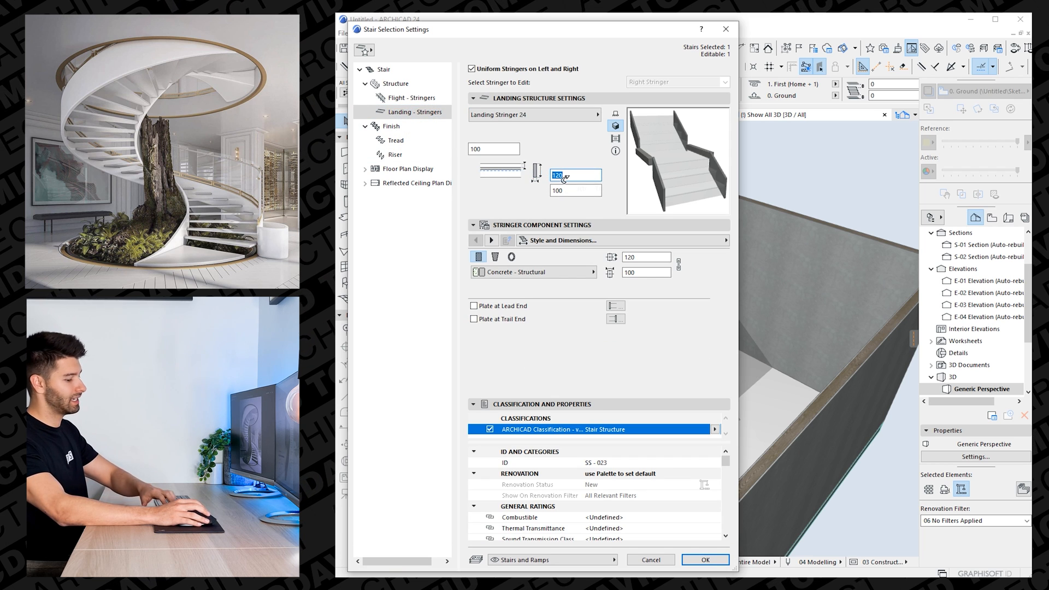
pyautogui.write('300')
pyautogui.click(575, 191)
pyautogui.write('35')
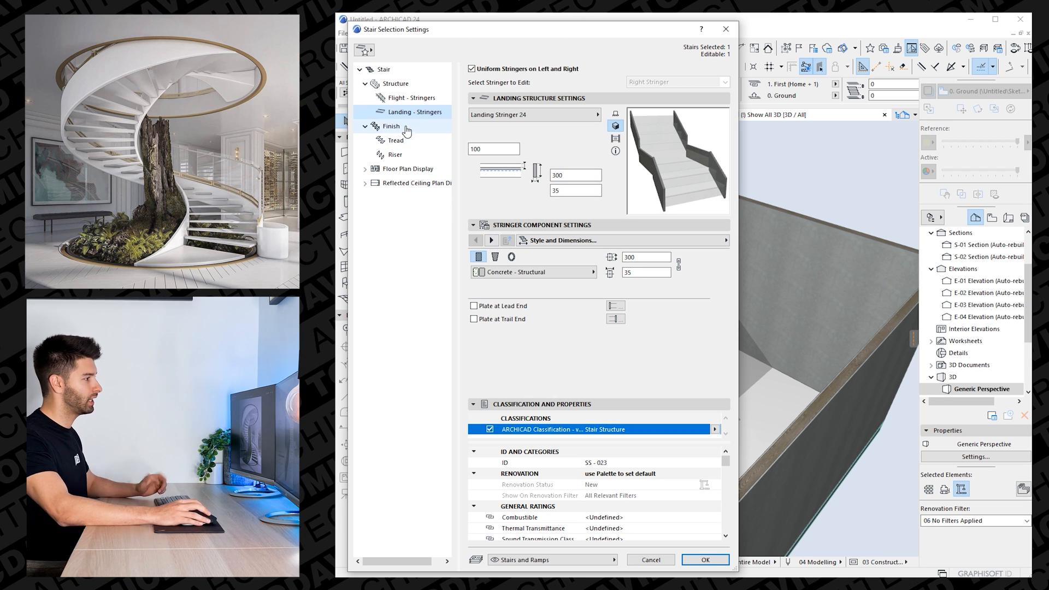
# Set the stair finish to treads only without risers and bring up tread settings.
pyautogui.click(391, 127)
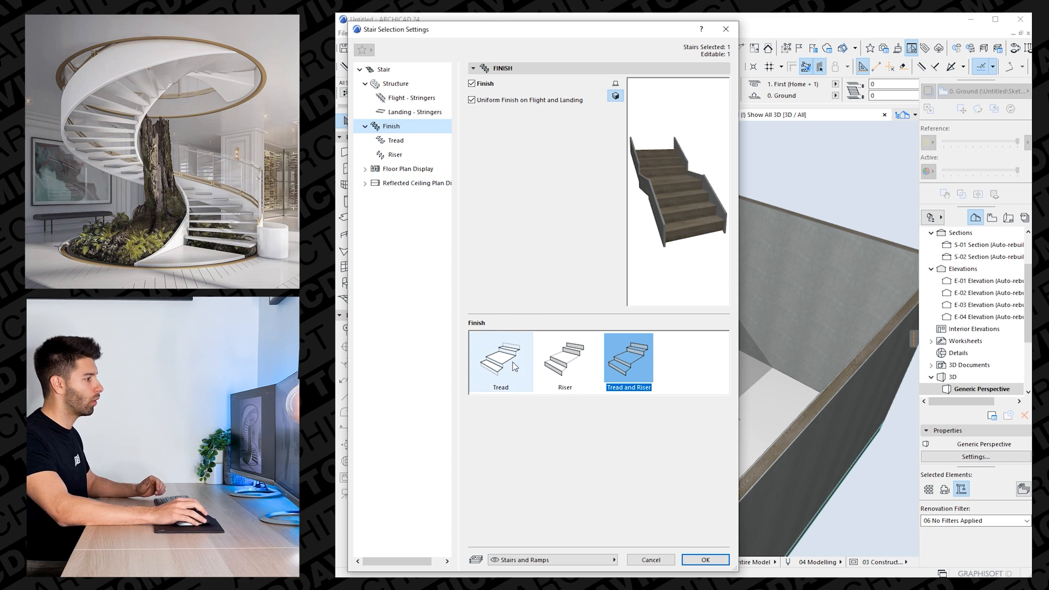
pyautogui.click(499, 361)
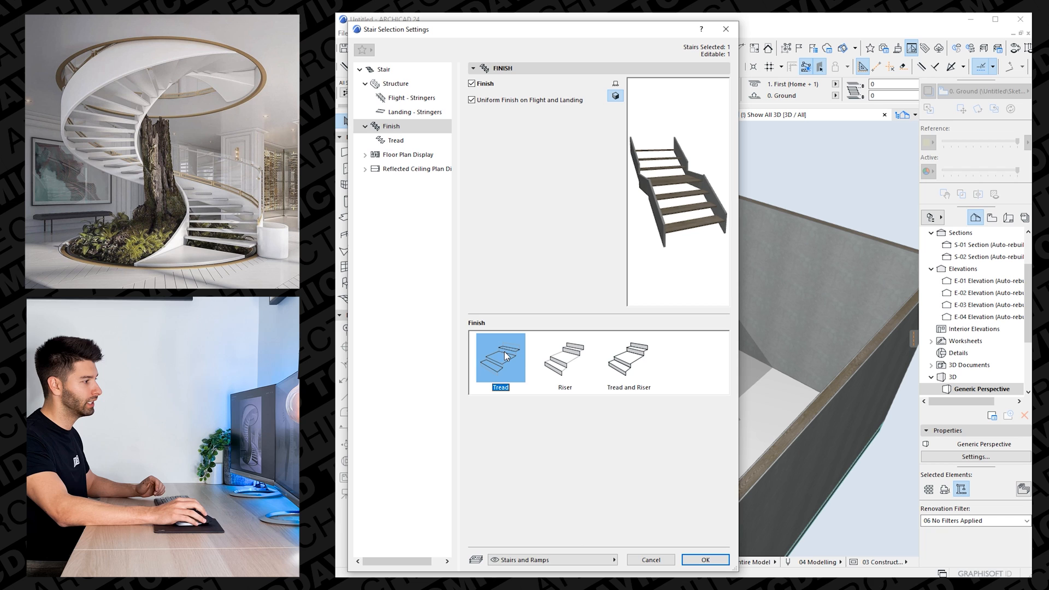
pyautogui.click(626, 358)
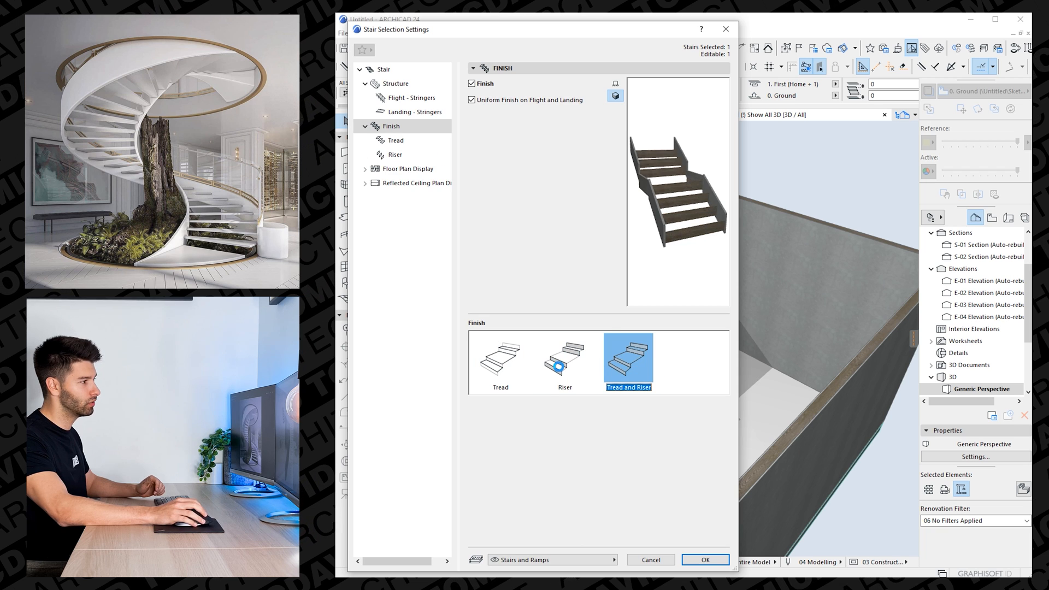
pyautogui.click(500, 358)
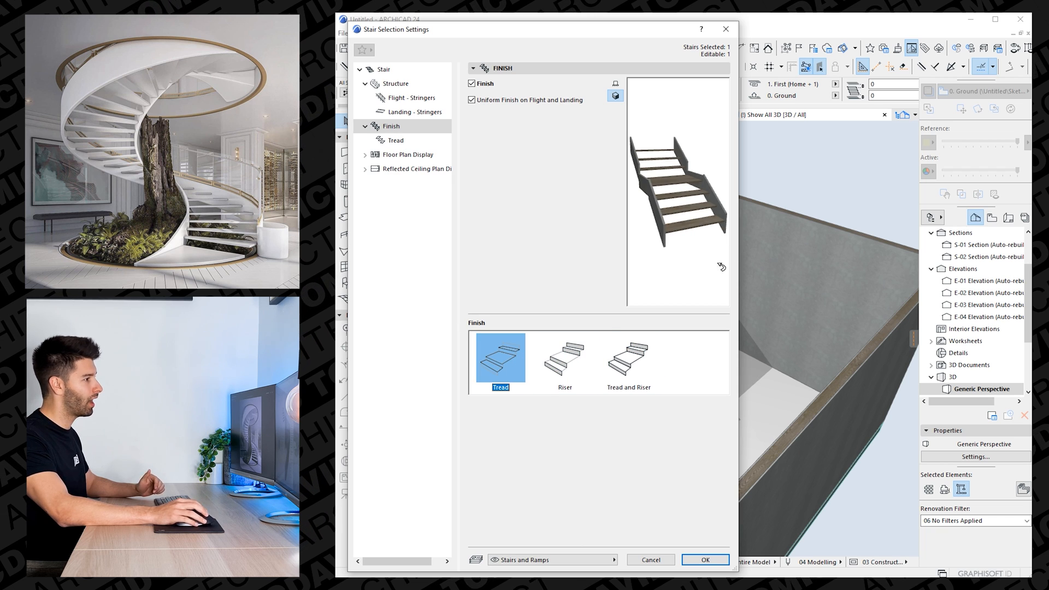
pyautogui.moveTo(488, 203)
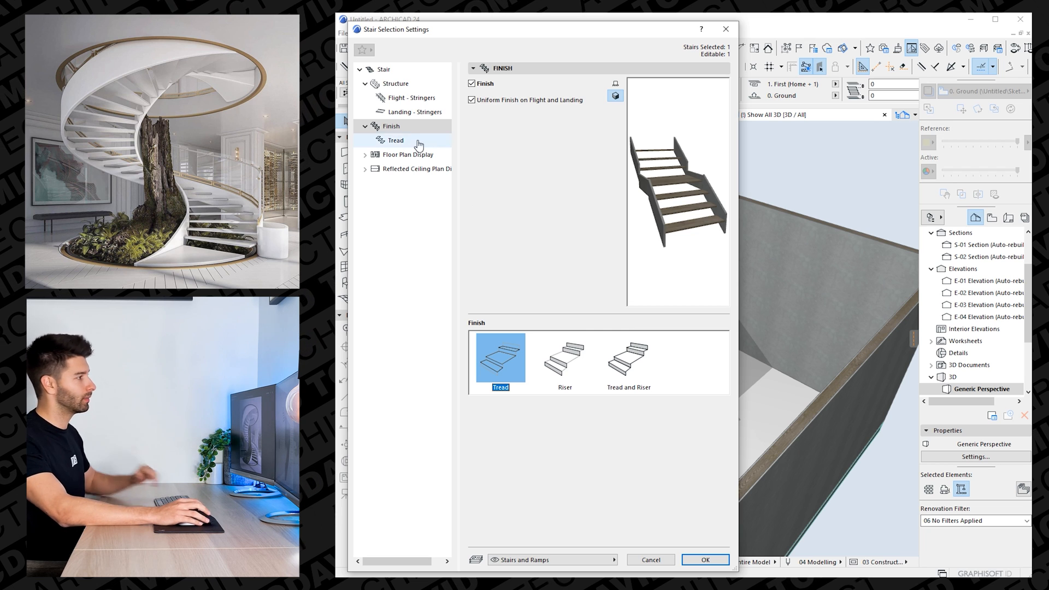
pyautogui.click(396, 141)
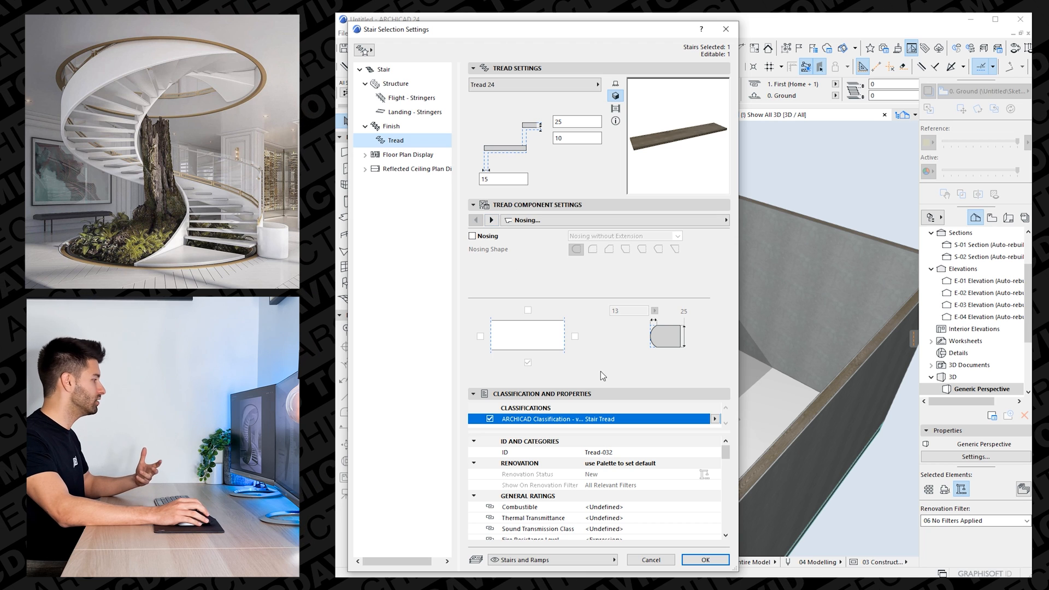
# Review the Raised Strip and Milled Recess tread options, leaving both off.
pyautogui.click(492, 220)
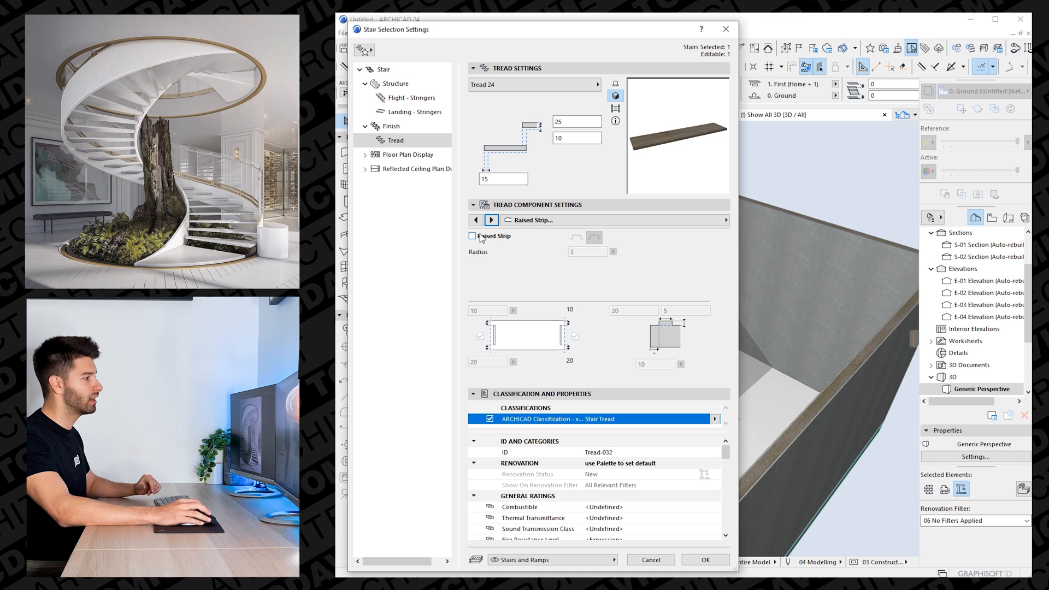
pyautogui.click(473, 236)
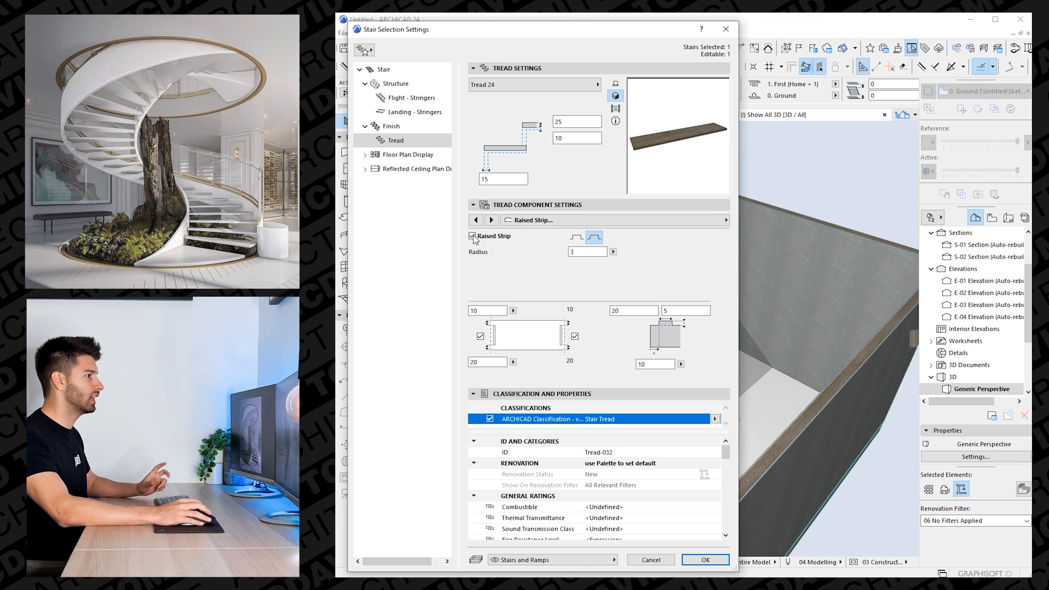
pyautogui.click(472, 236)
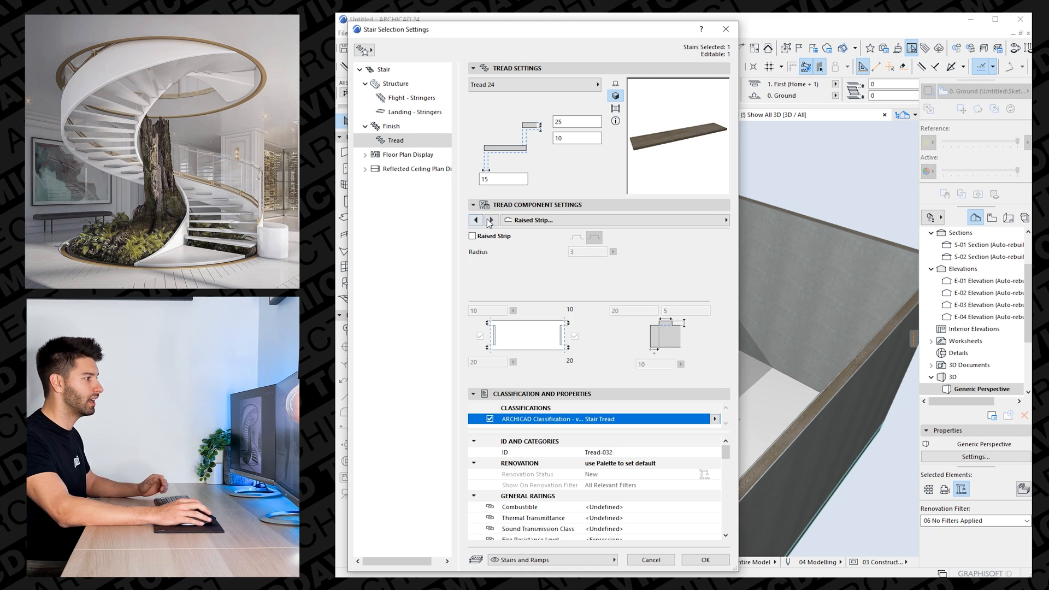
pyautogui.click(474, 220)
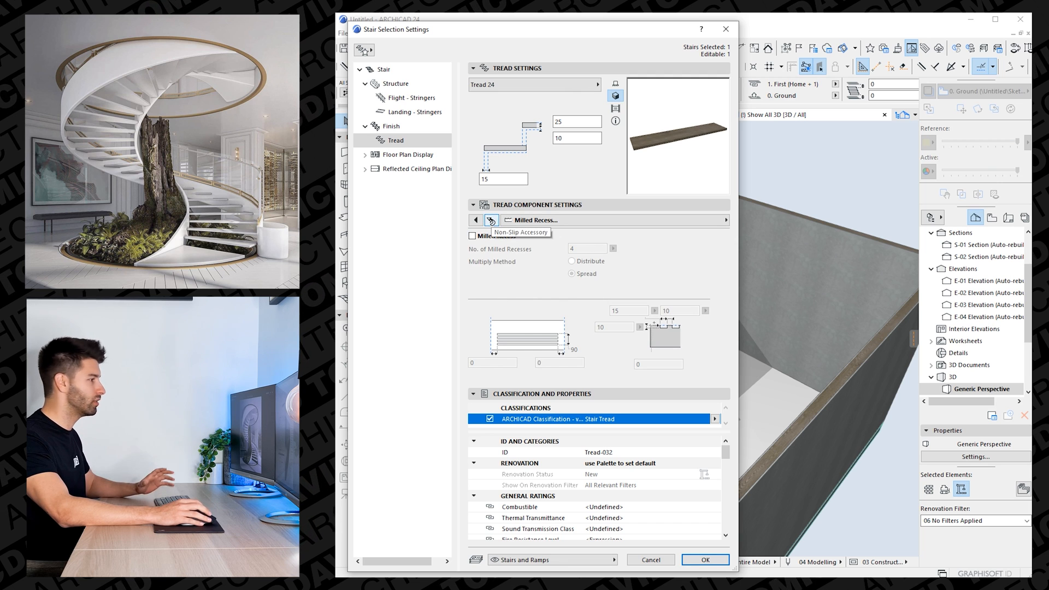
pyautogui.click(491, 220)
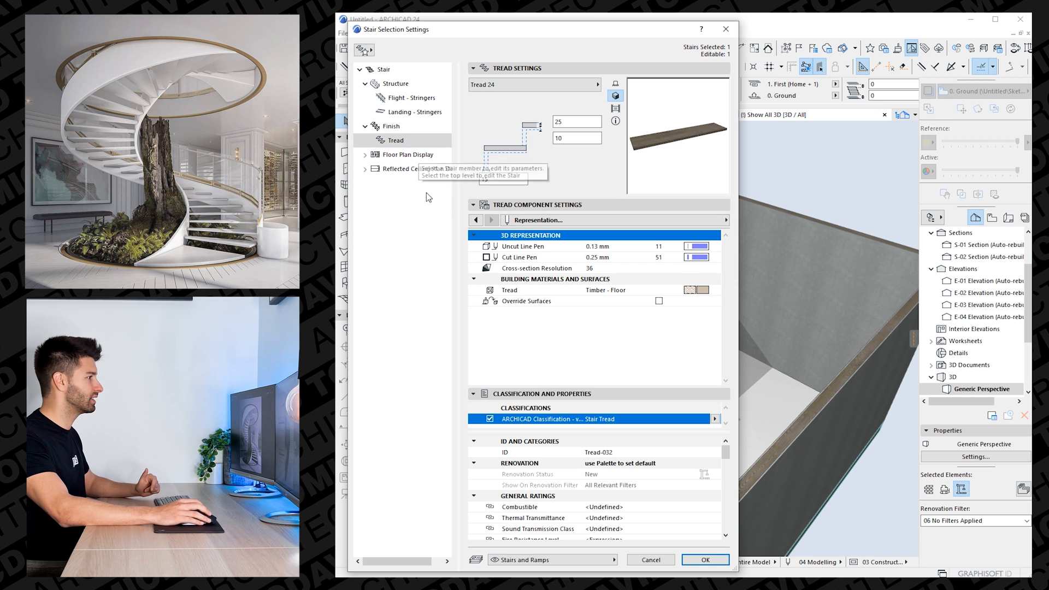
# Override the flight stringer surface material with stainless steel.
pyautogui.click(704, 559)
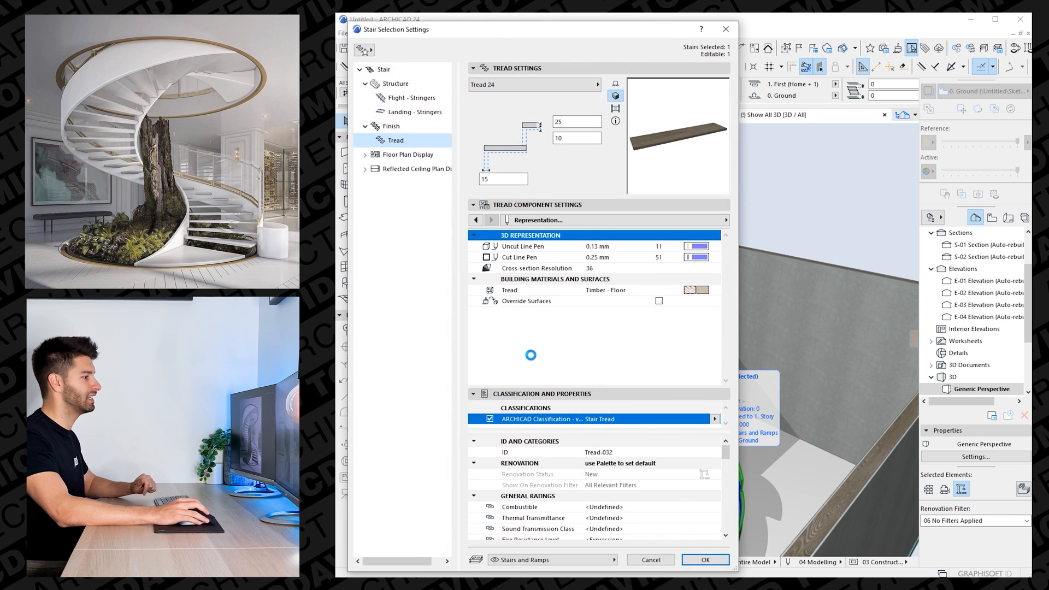
pyautogui.click(411, 98)
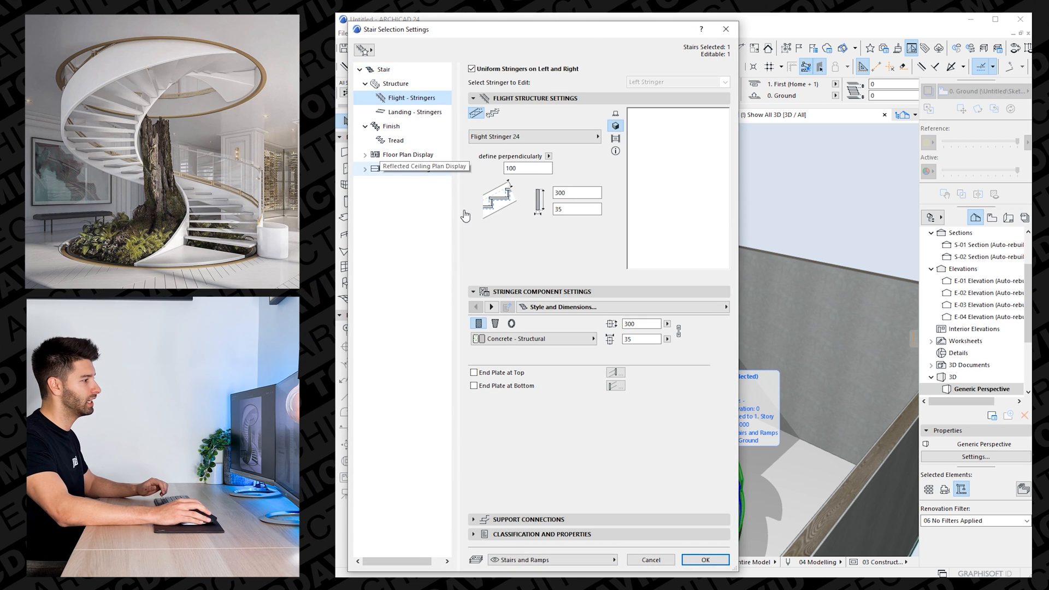
pyautogui.click(492, 306)
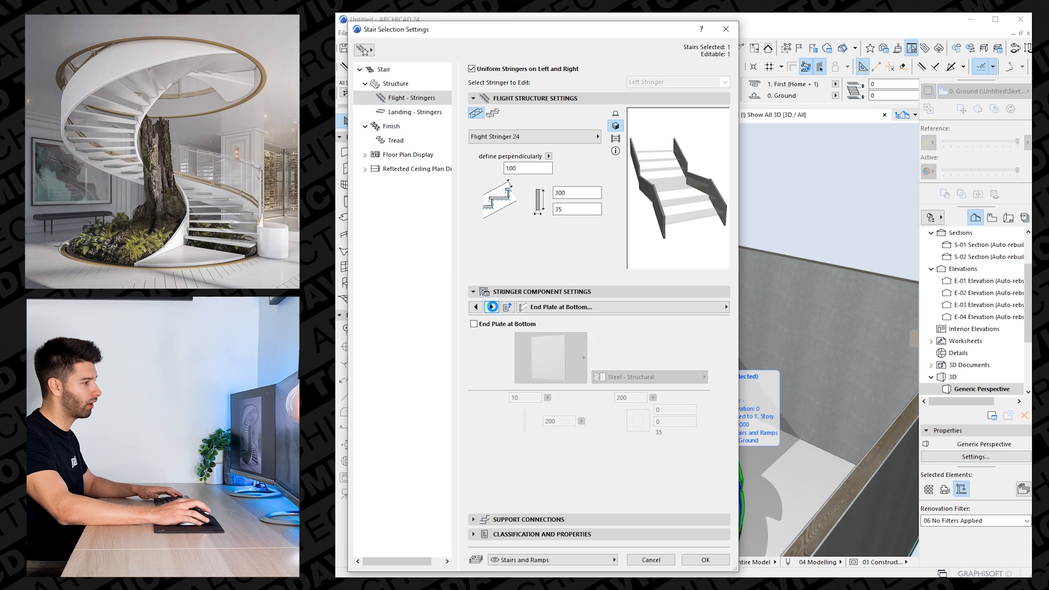
pyautogui.click(492, 306)
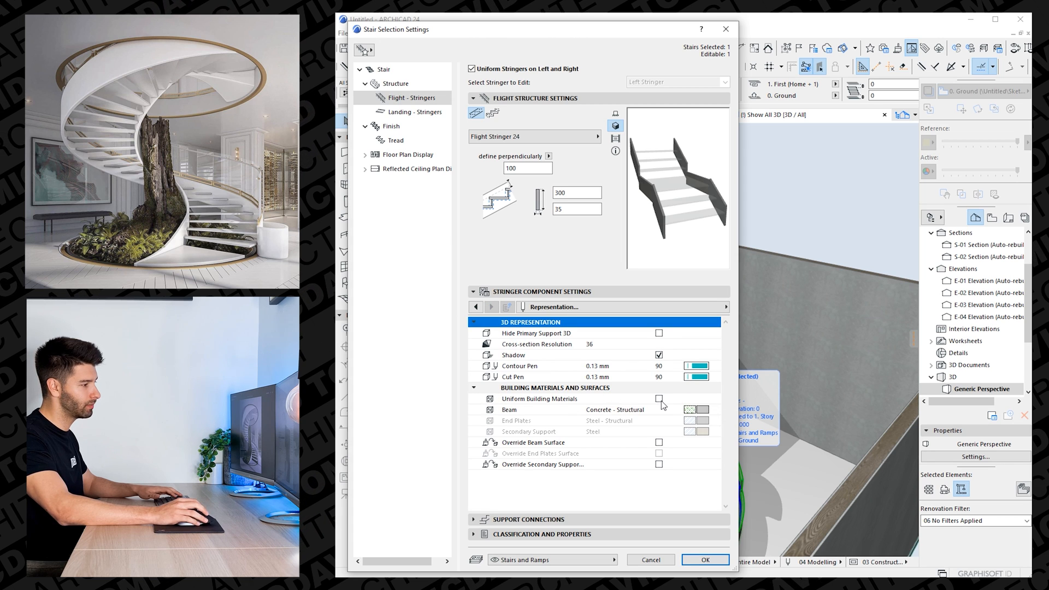
pyautogui.click(659, 442)
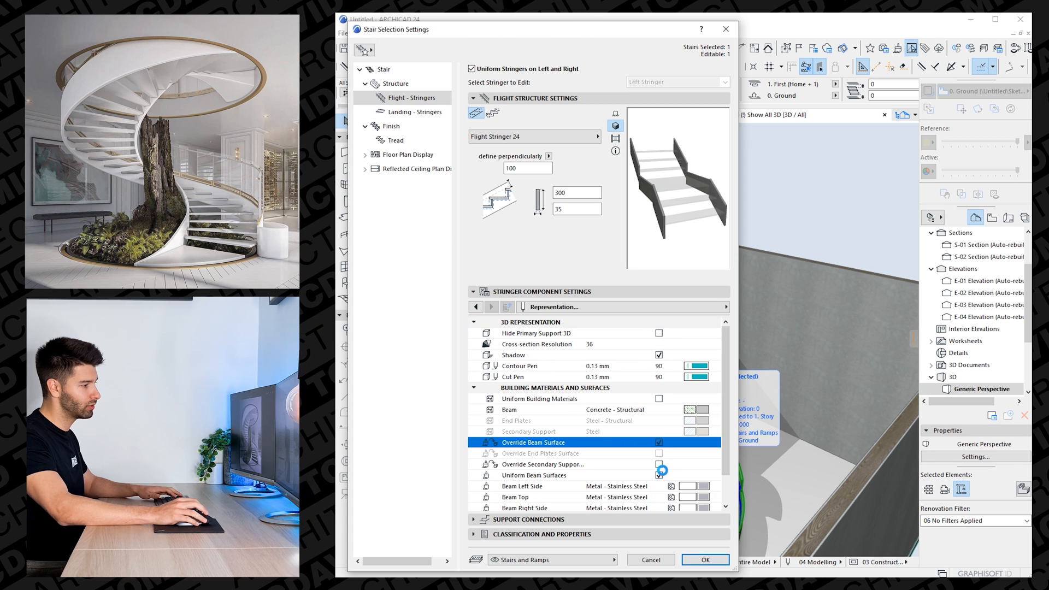
pyautogui.click(658, 464)
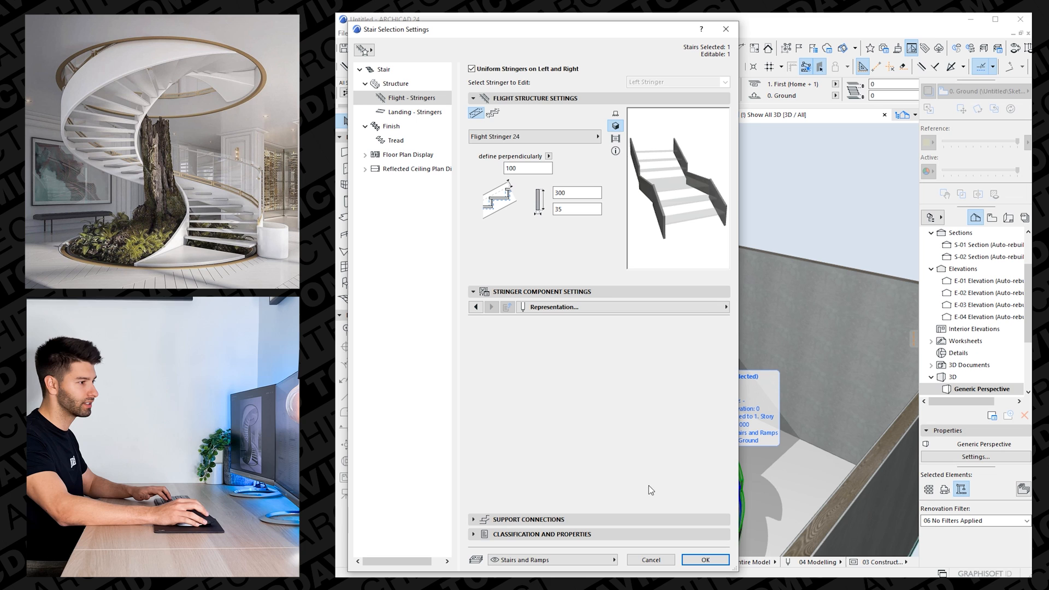
# Set the tread surface to Paint - Glossy White and apply the stair settings.
pyautogui.click(410, 111)
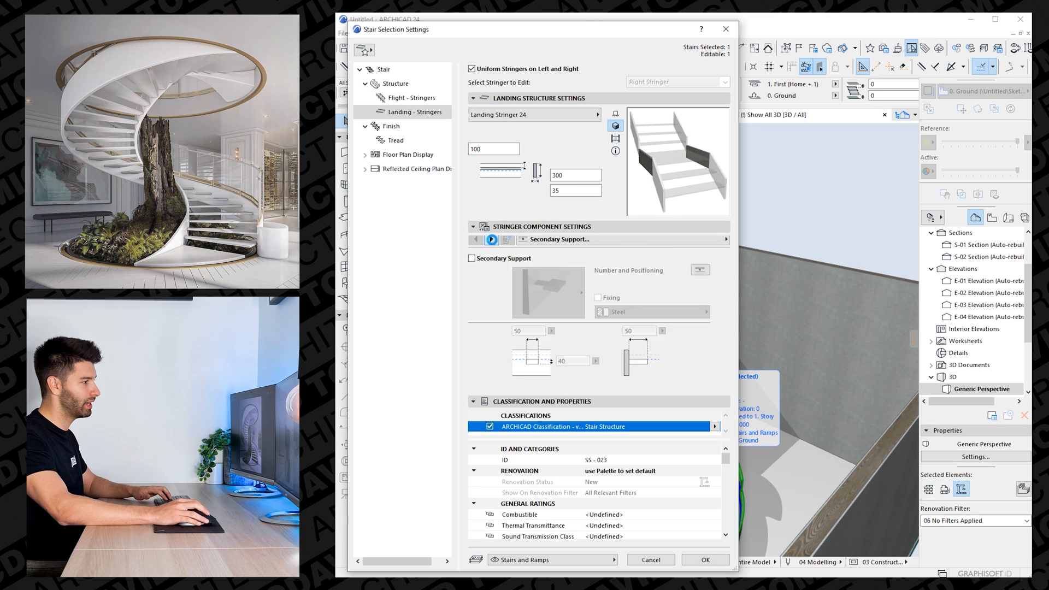
pyautogui.click(395, 140)
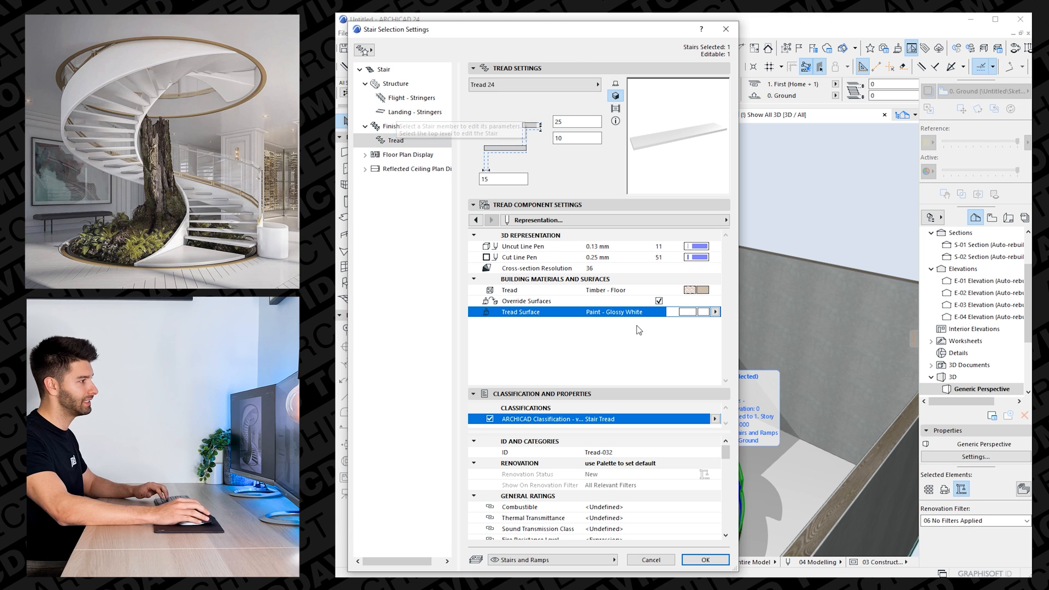
pyautogui.click(704, 560)
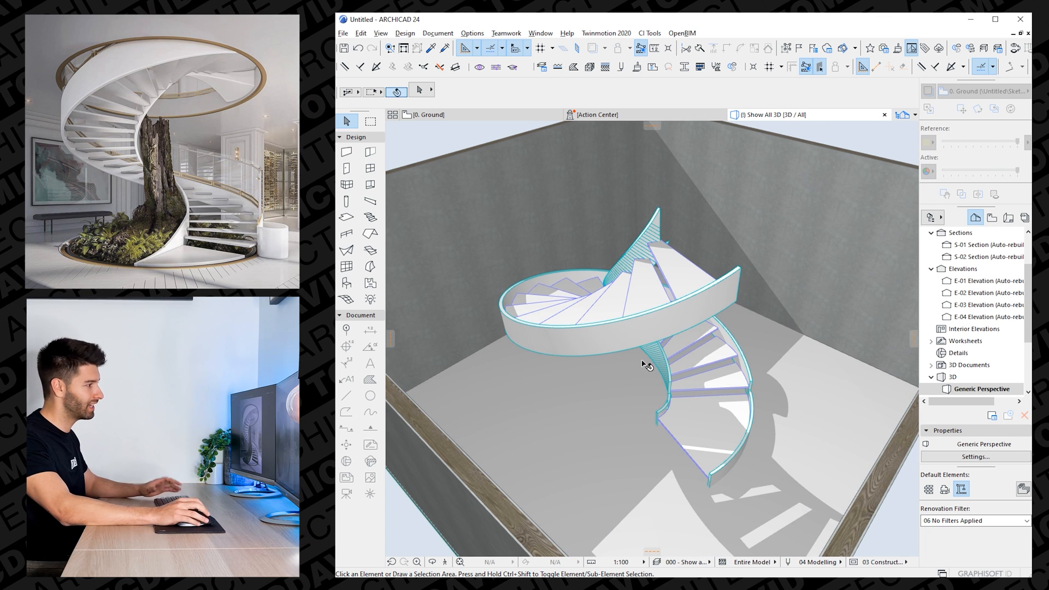
pyautogui.moveTo(605, 372)
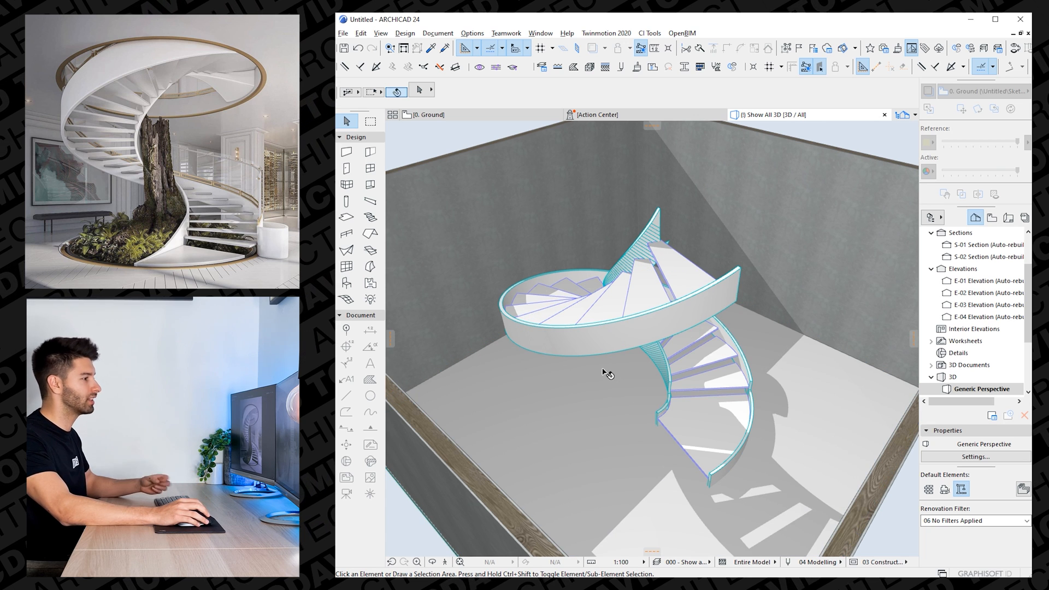
pyautogui.moveTo(658, 339)
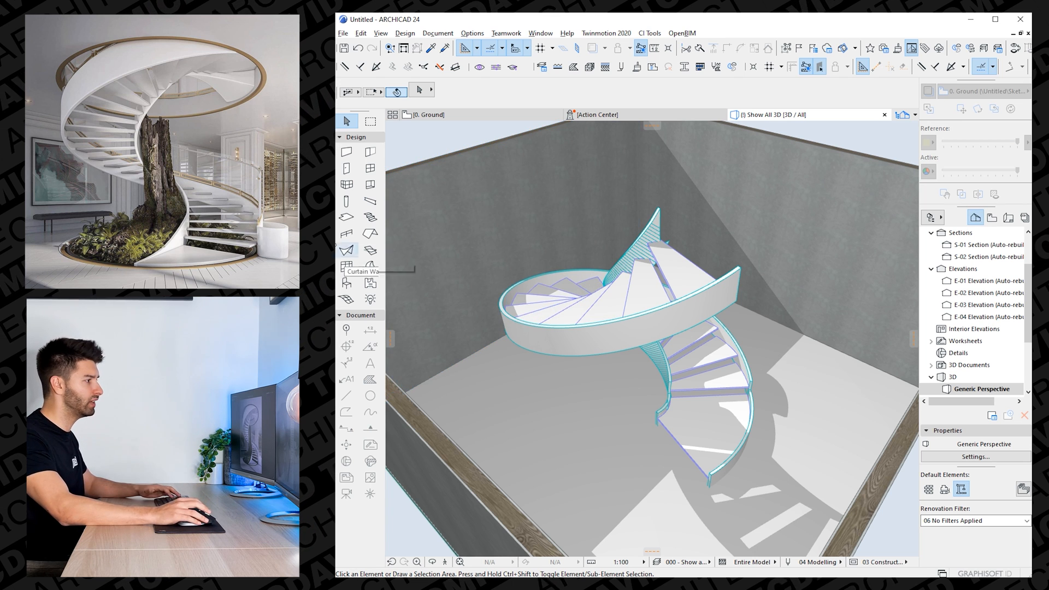
# Place a railing along the spiral stair's outer edge using the Railing tool.
pyautogui.click(346, 216)
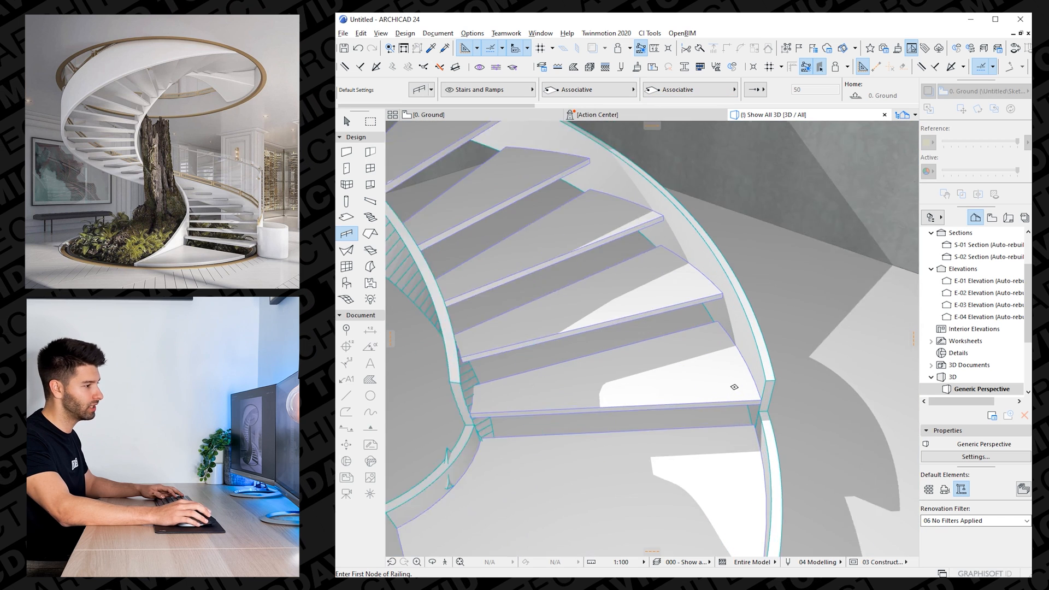
pyautogui.click(780, 376)
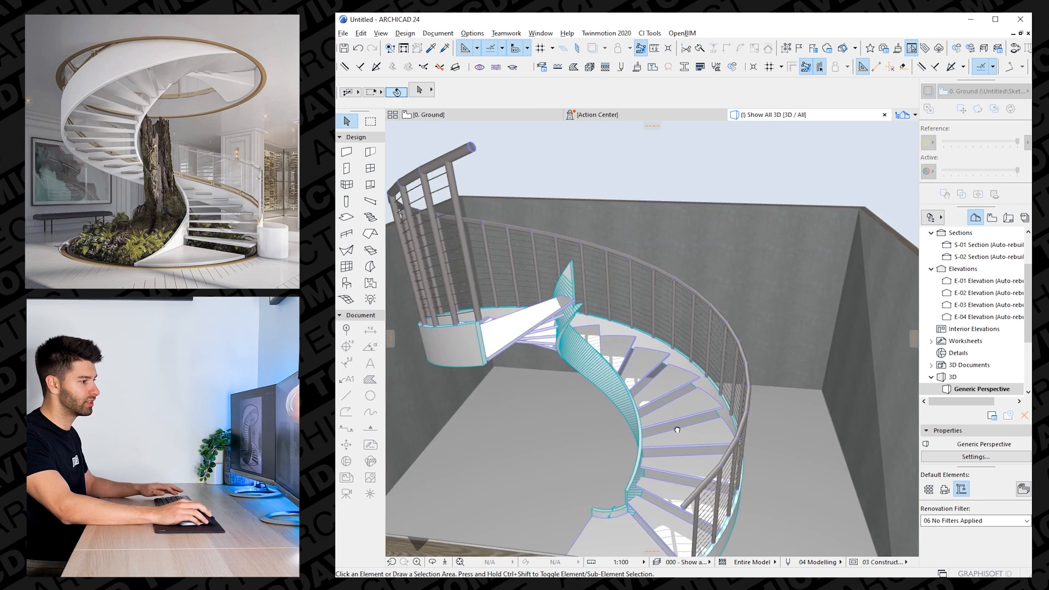
# Open the stair railing's Segment settings and remove a horizontal rail from the pattern.
pyautogui.click(676, 429)
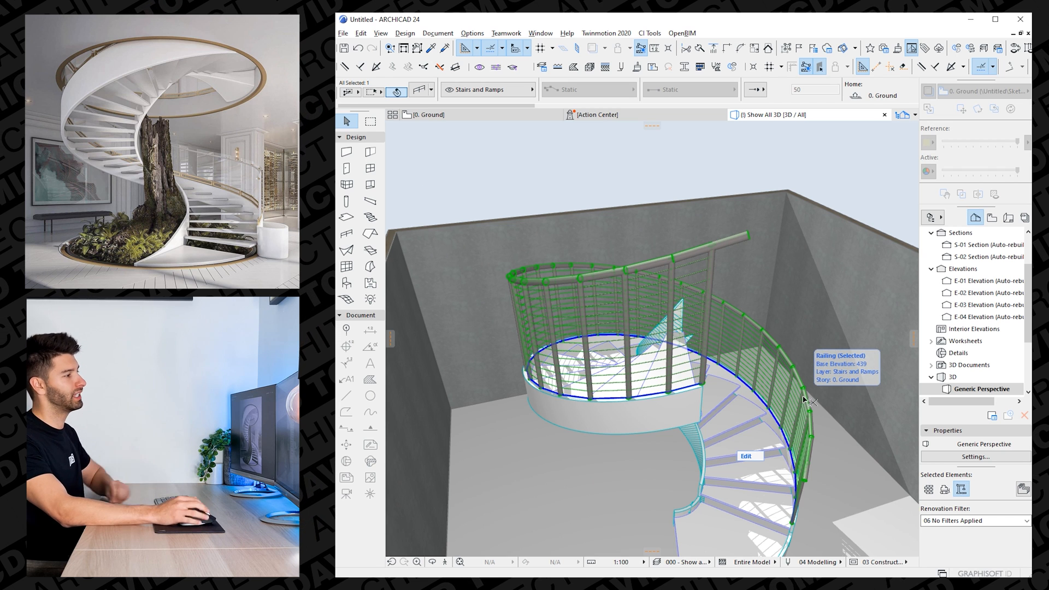
pyautogui.click(974, 456)
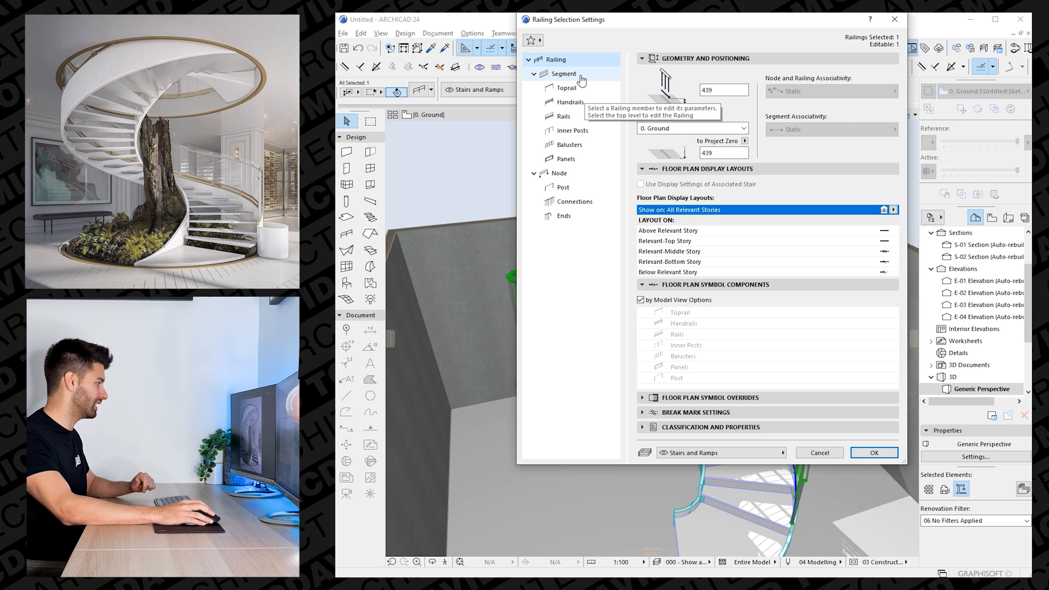
pyautogui.click(563, 74)
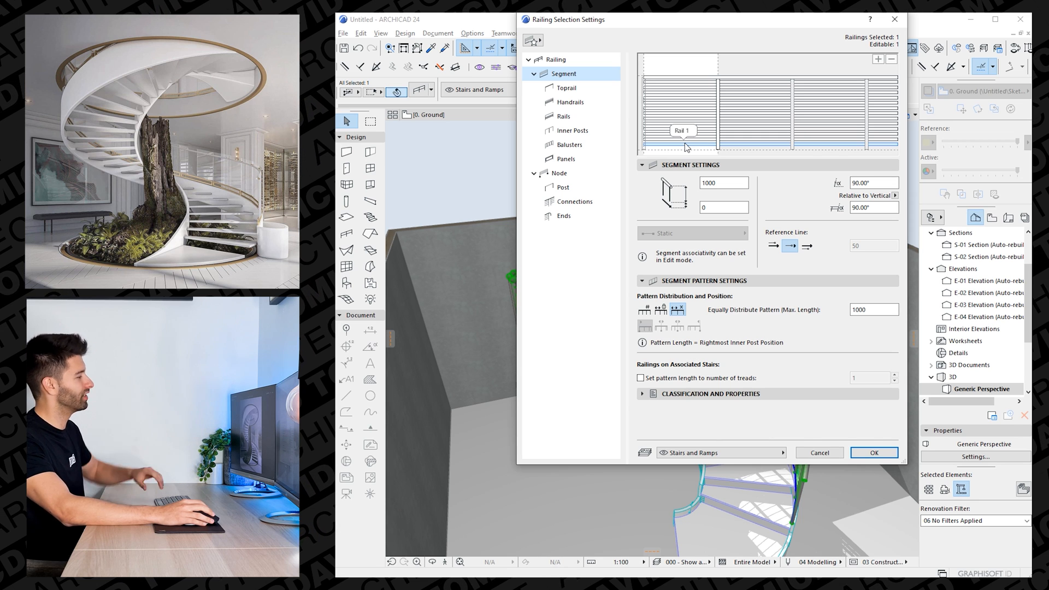
pyautogui.click(563, 116)
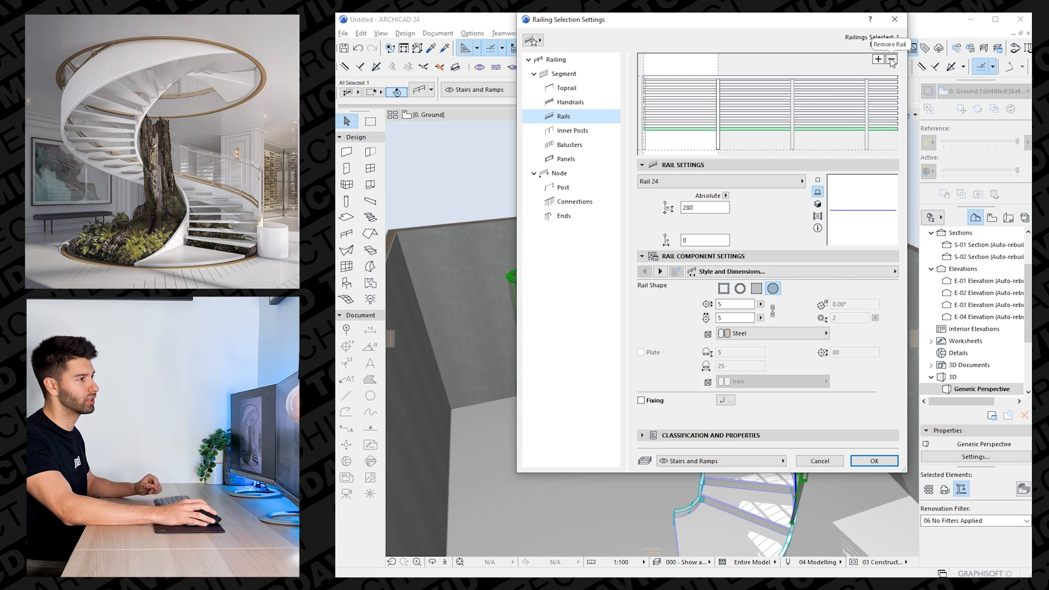
pyautogui.click(890, 56)
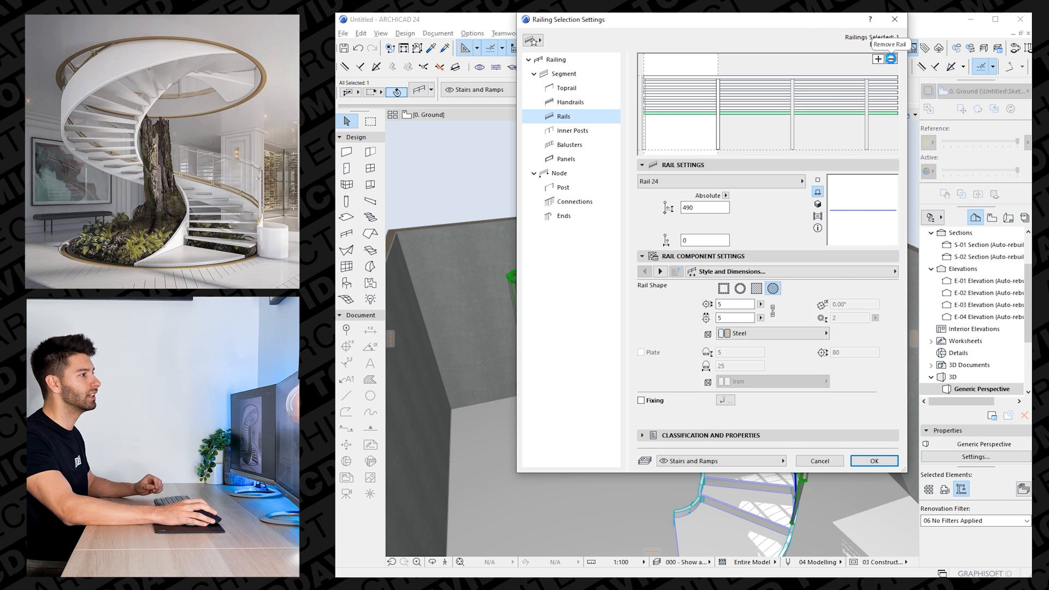
pyautogui.write('700')
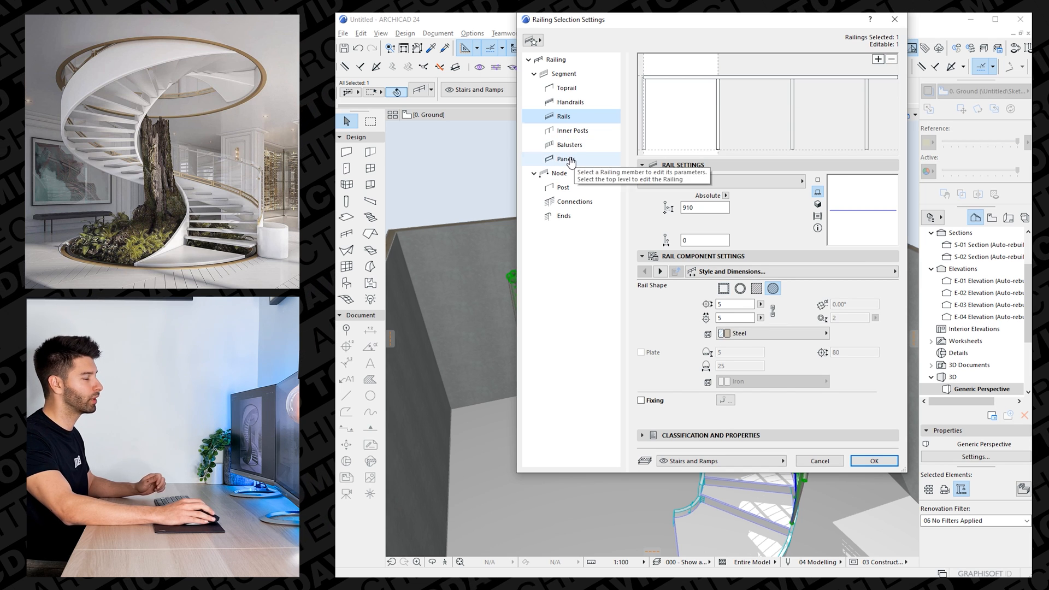
# Uncheck Frame on the railing panels and switch them to linear bottom fixing.
pyautogui.click(566, 158)
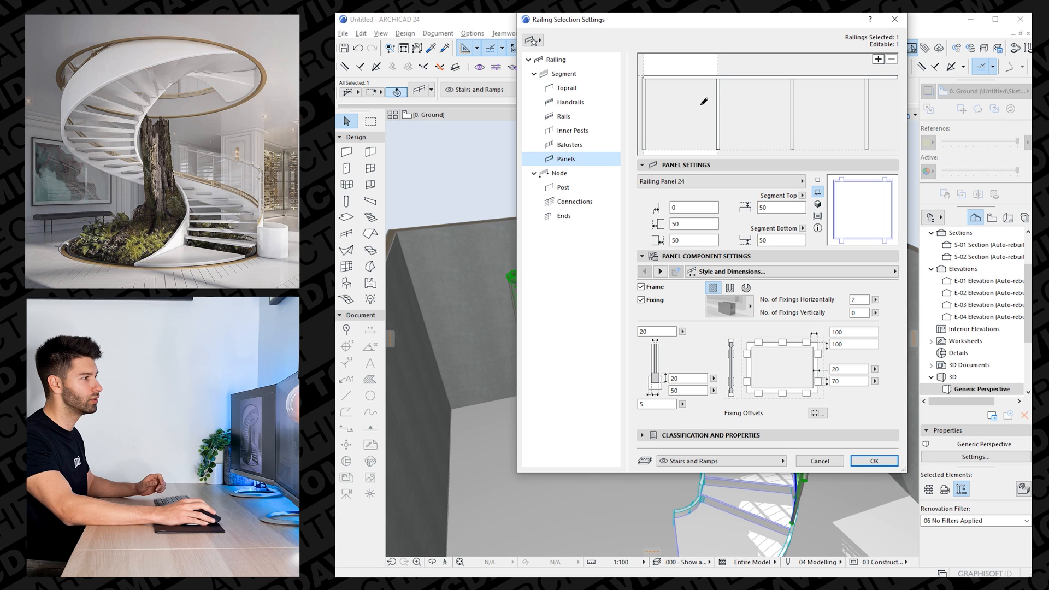
pyautogui.click(675, 114)
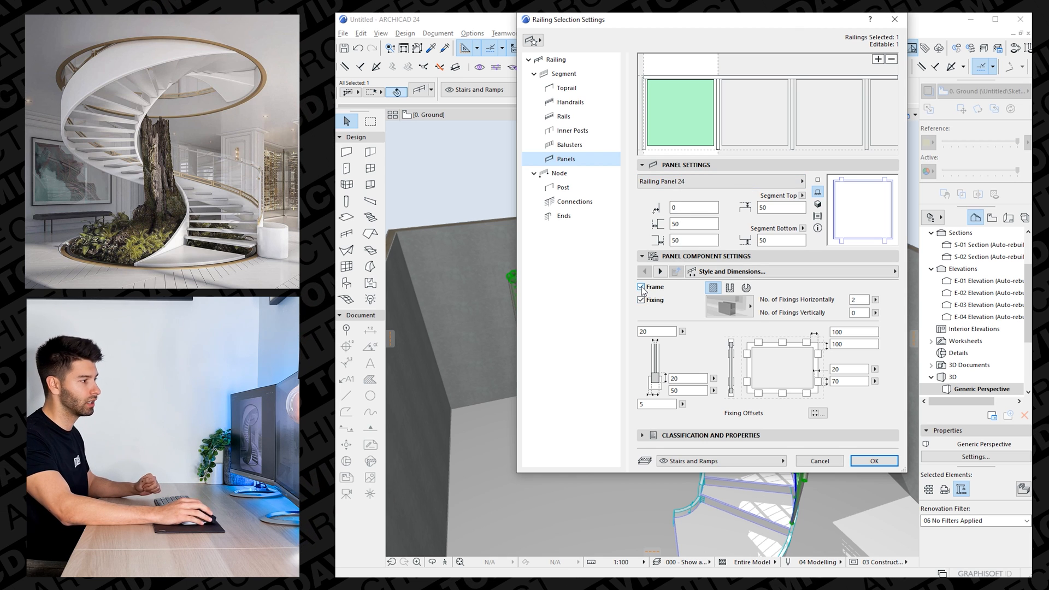
pyautogui.click(641, 287)
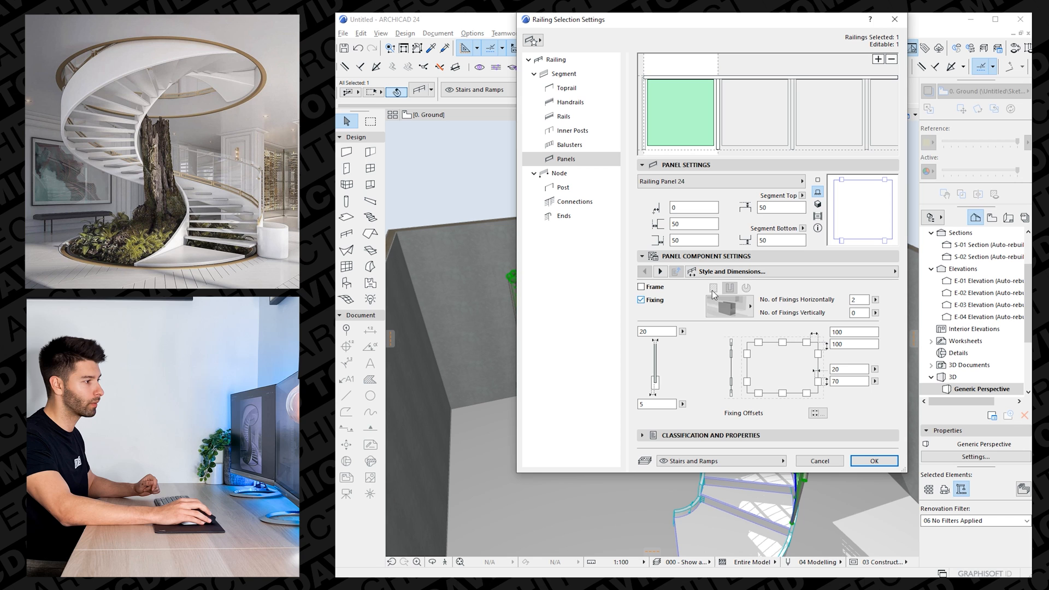
pyautogui.click(728, 305)
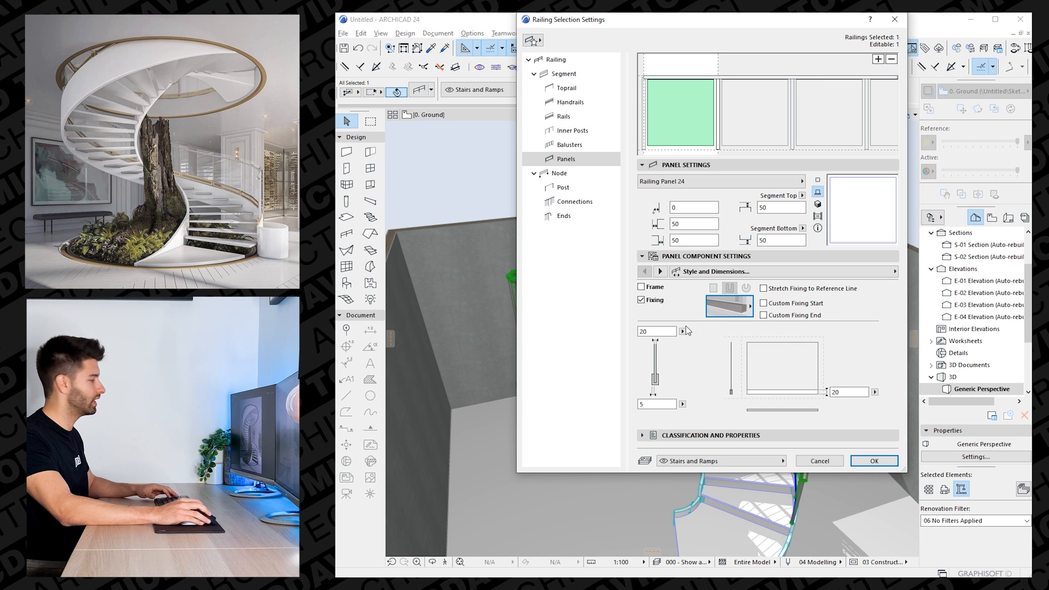
pyautogui.moveTo(810, 350)
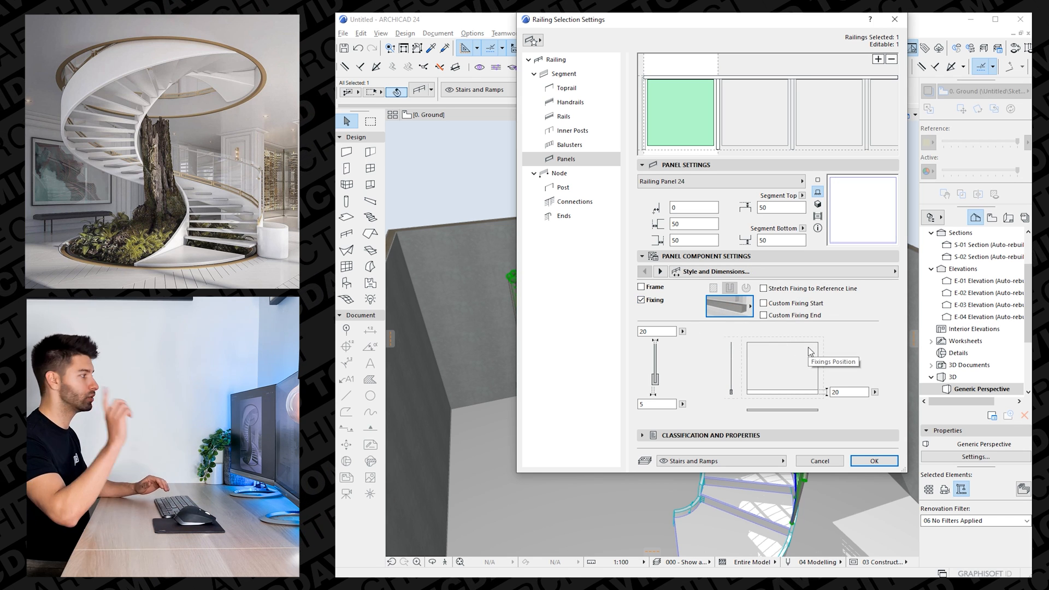
pyautogui.moveTo(790, 336)
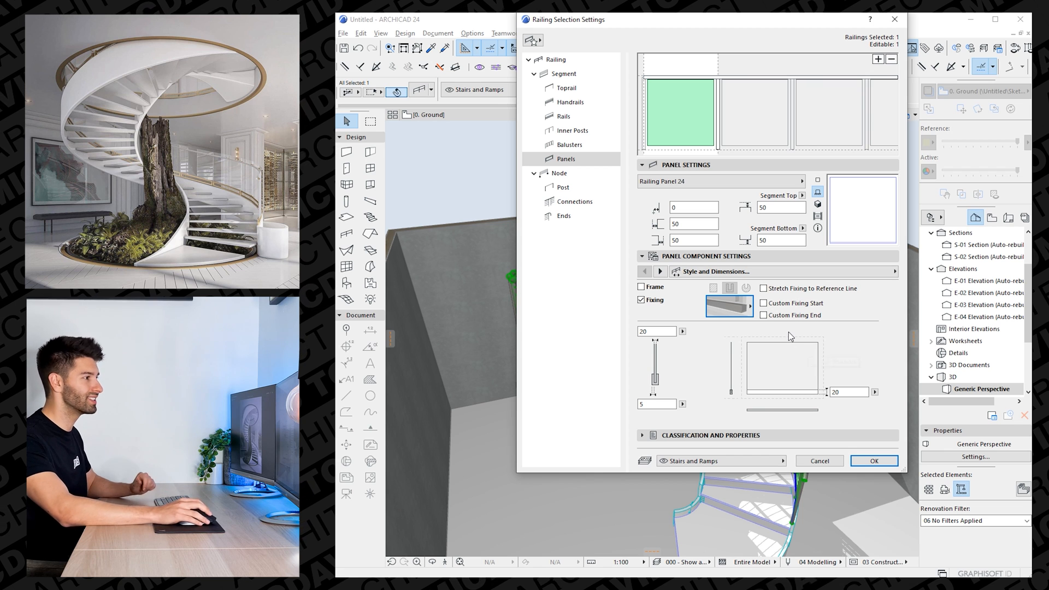
pyautogui.click(873, 460)
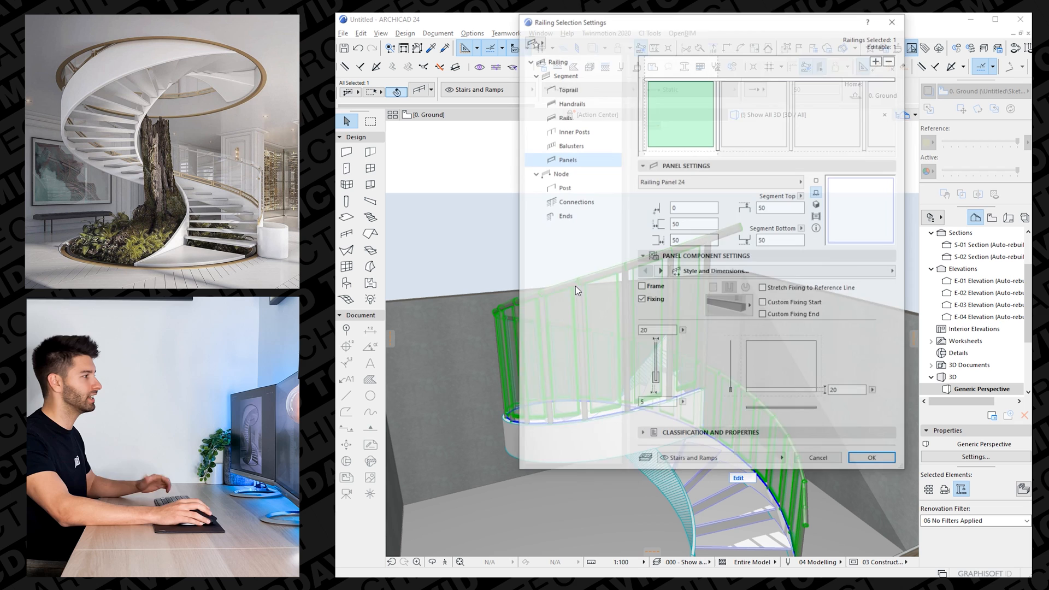
# Set the railing's node post type to None, review Node settings, and apply.
pyautogui.click(571, 130)
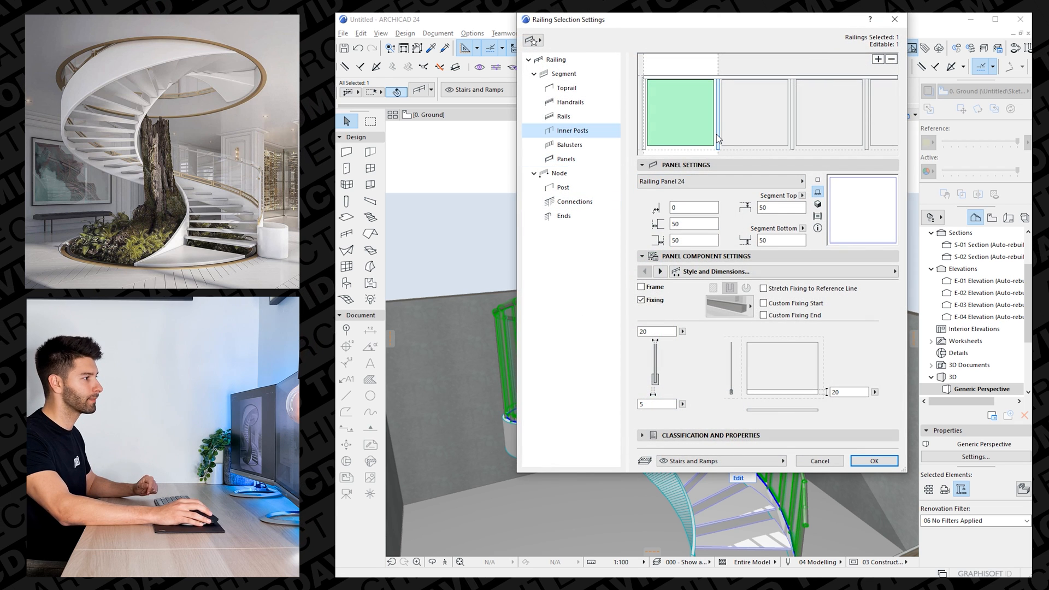
pyautogui.click(562, 187)
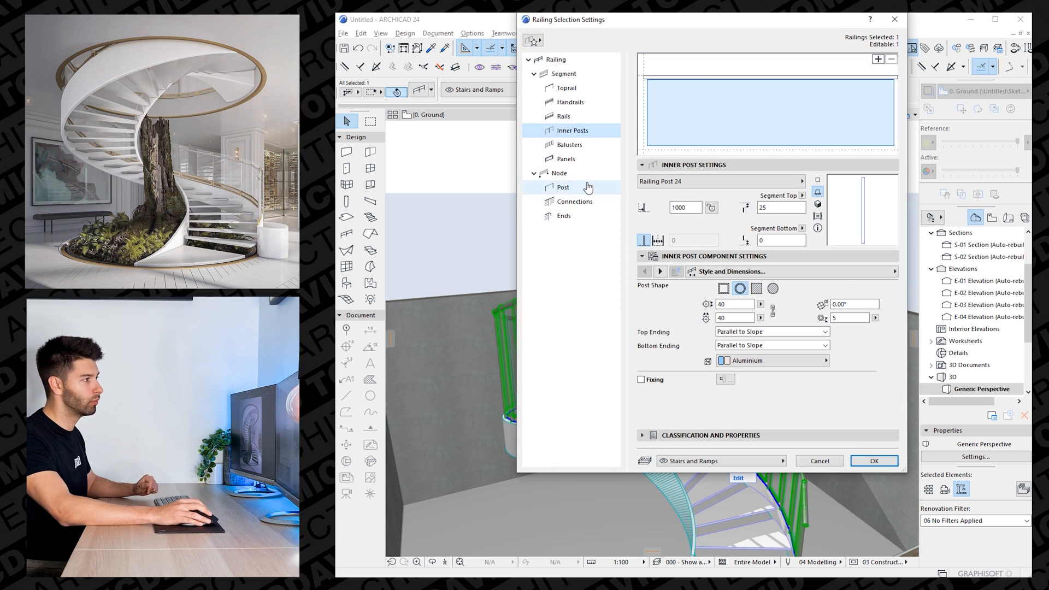
pyautogui.click(563, 188)
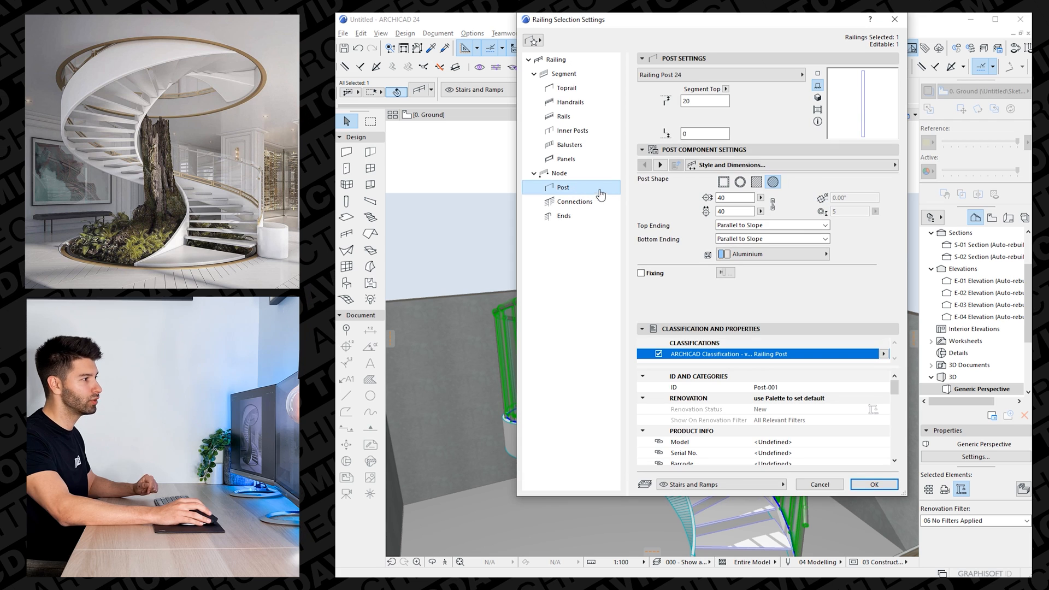
pyautogui.click(721, 74)
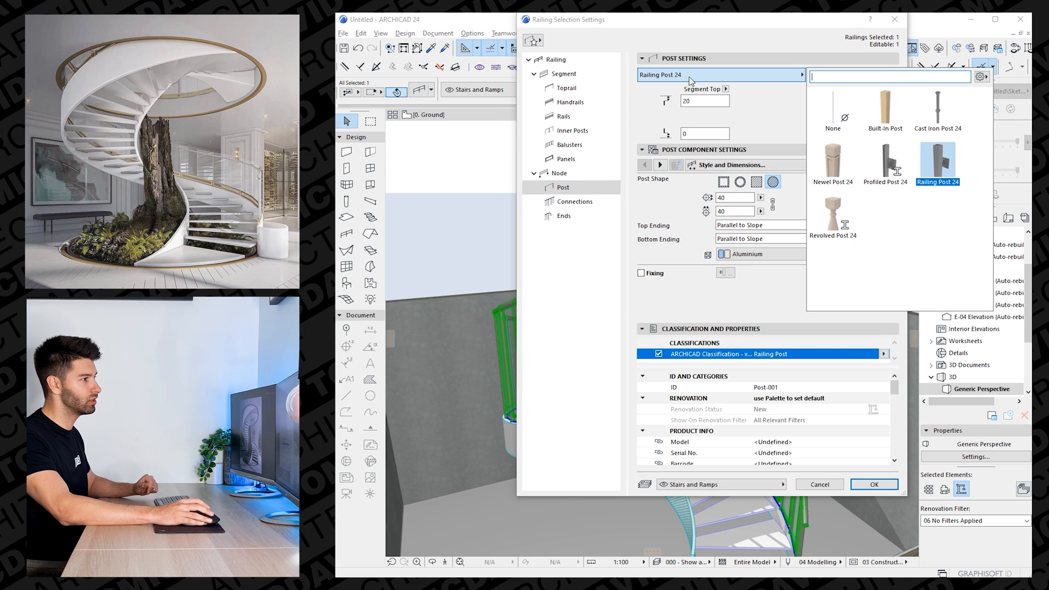
pyautogui.click(833, 109)
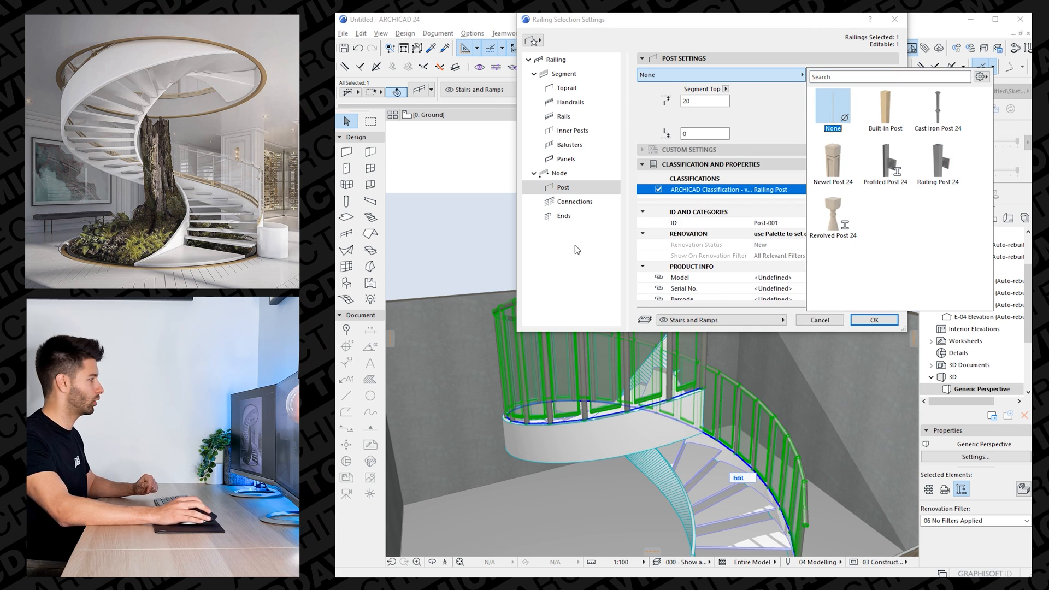
pyautogui.click(558, 172)
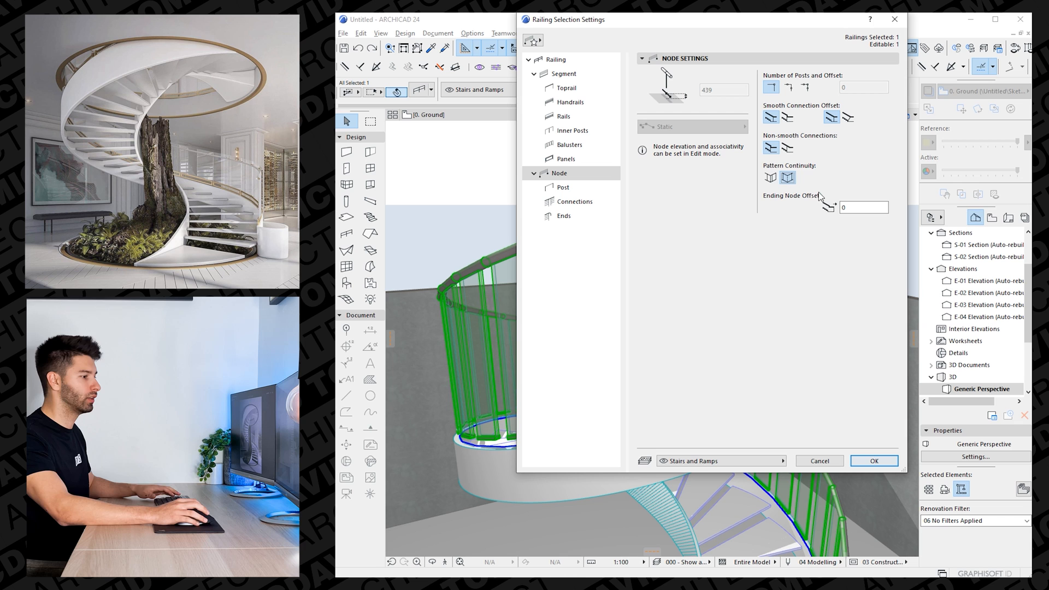
pyautogui.click(873, 460)
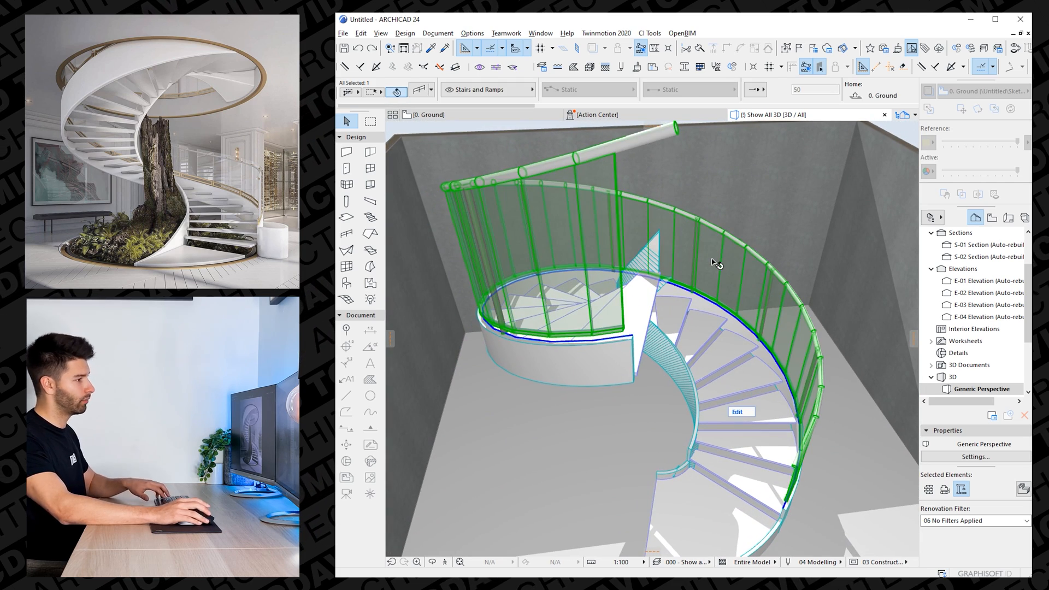
# Set the railing's inner post type to None and confirm with OK.
pyautogui.click(572, 130)
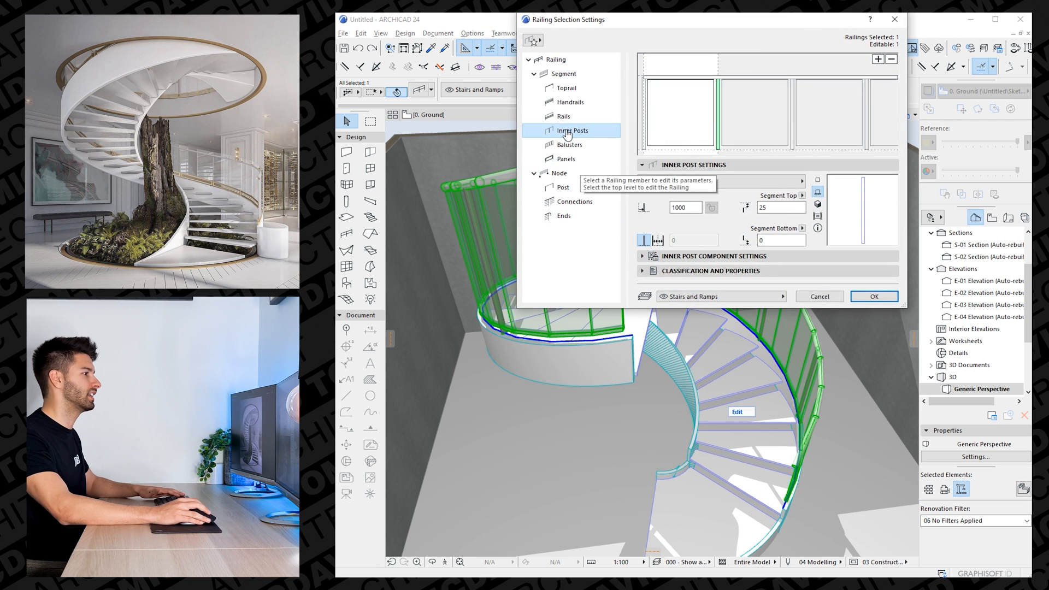
pyautogui.click(719, 182)
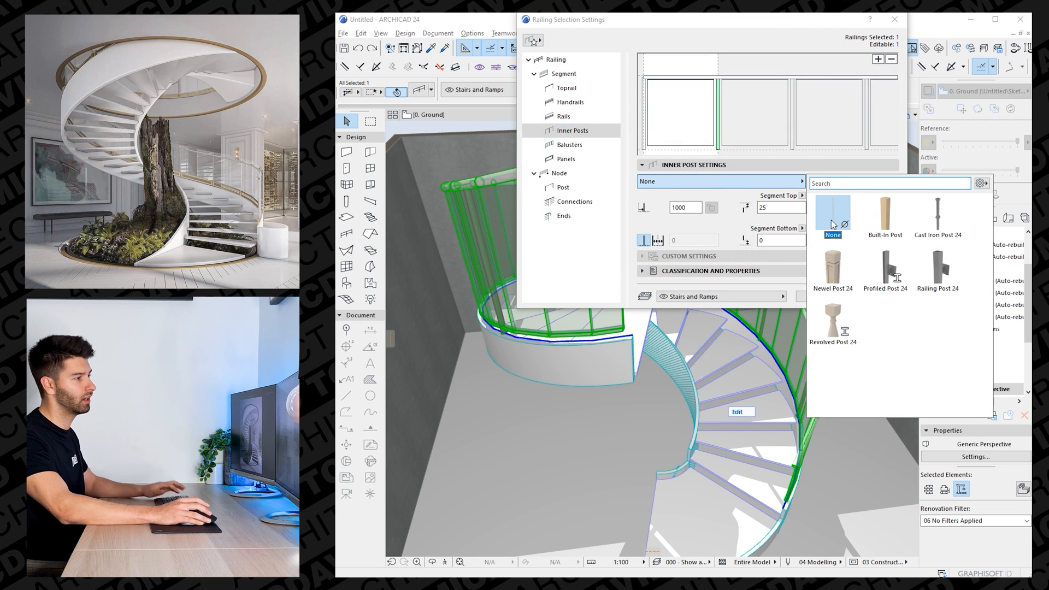
pyautogui.click(832, 217)
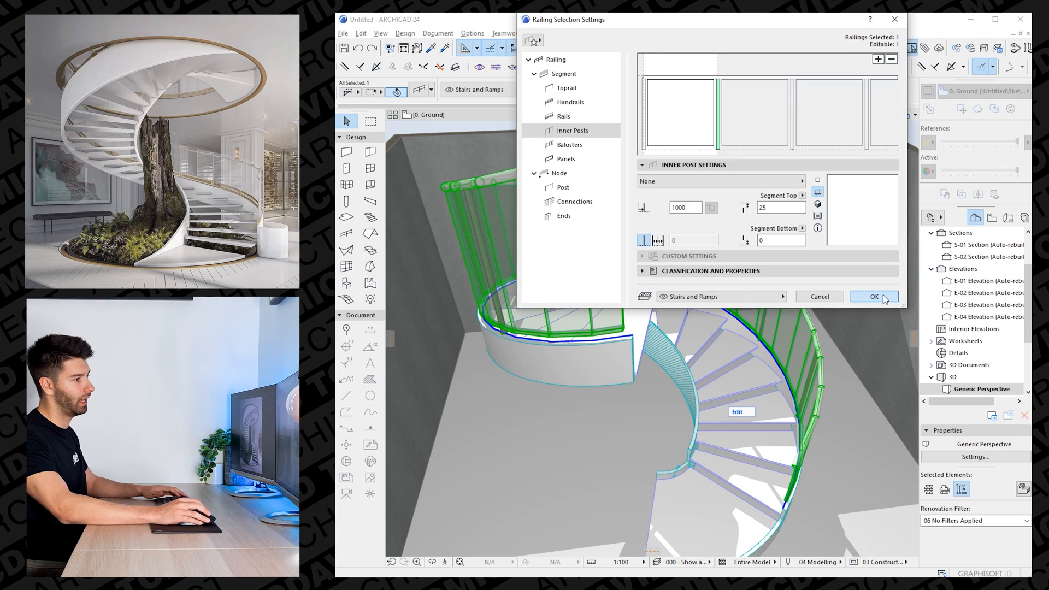
pyautogui.click(873, 296)
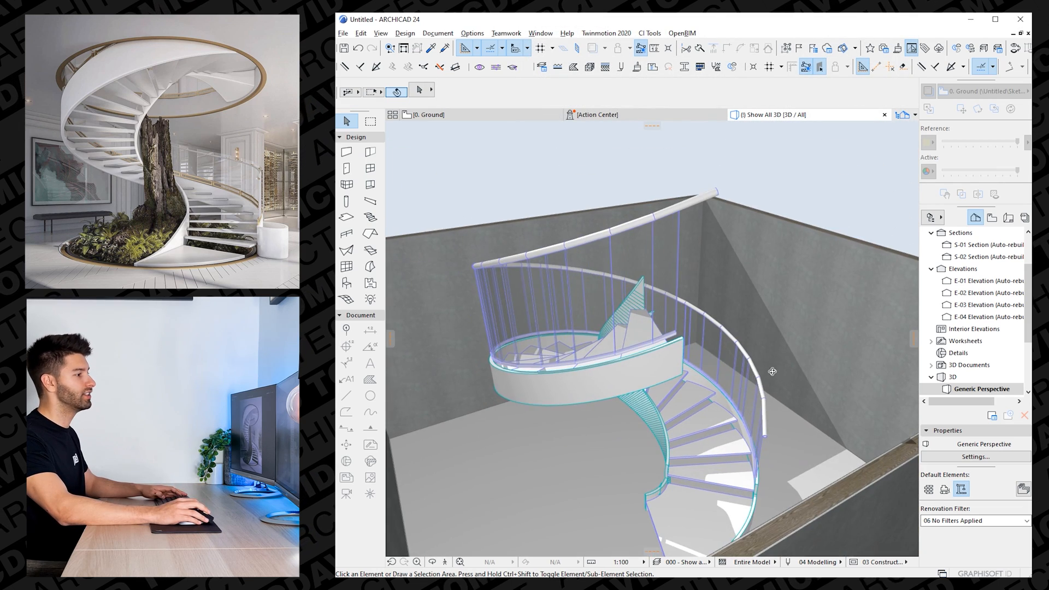